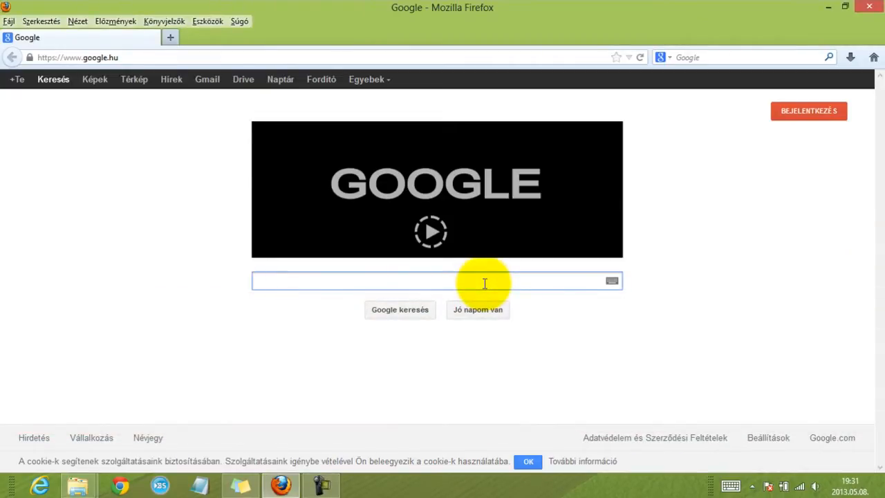
Step: Find the Save Images add-on via a Google search and add it to Firefox
text(save i)
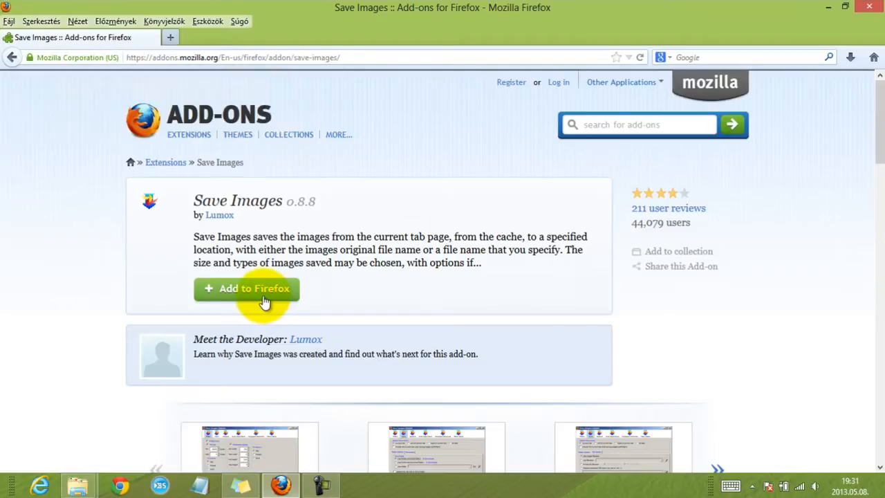
click(246, 289)
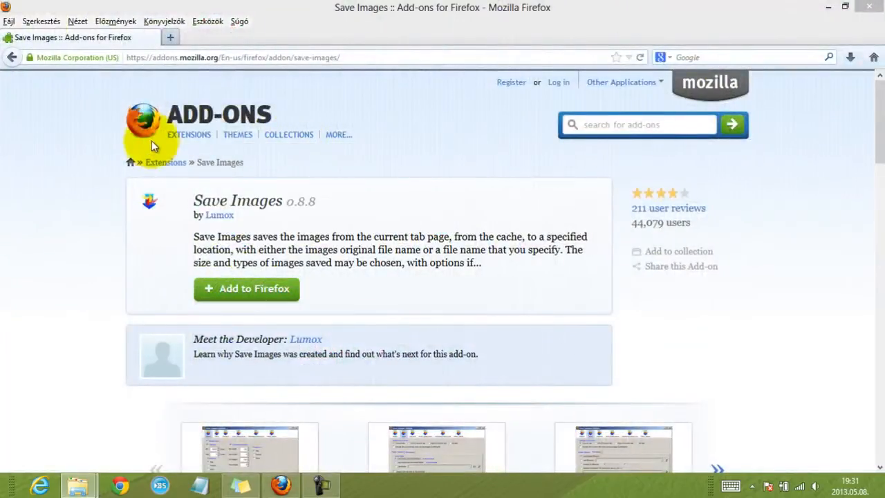
mouse_move(83, 131)
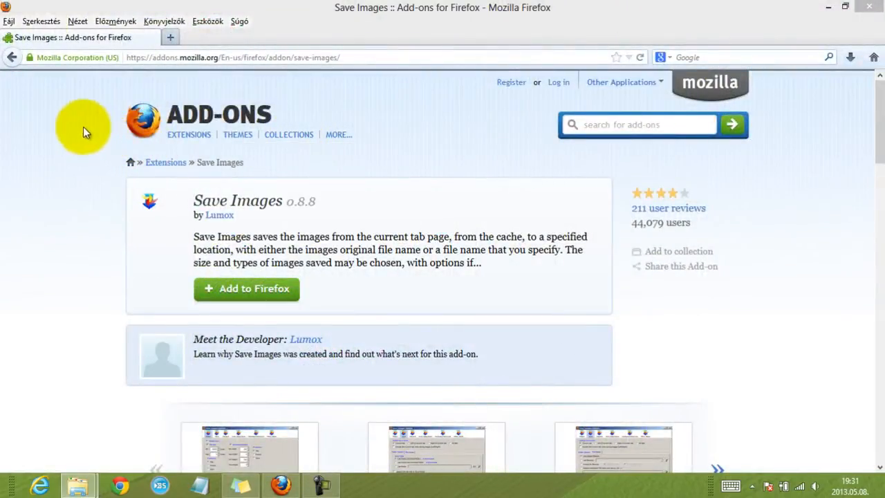
Step: Reach the Save Images options from the page's right-click Save images menu
right_click(83, 127)
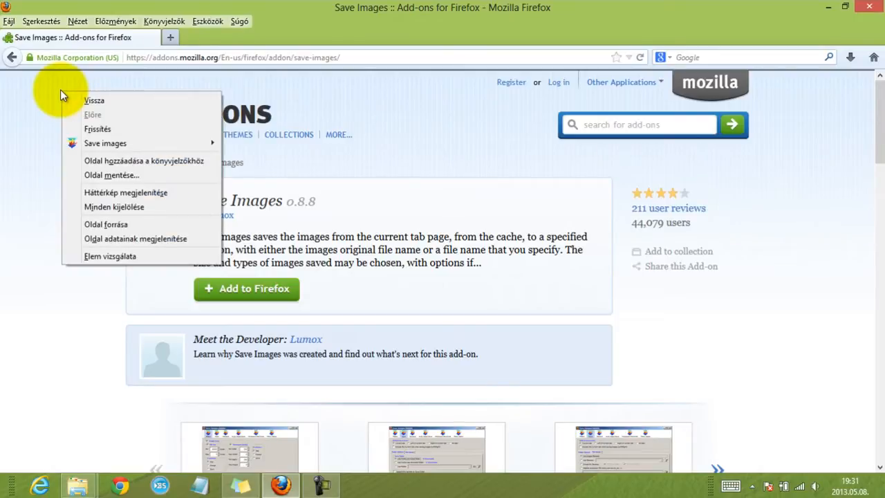
mouse_move(105, 143)
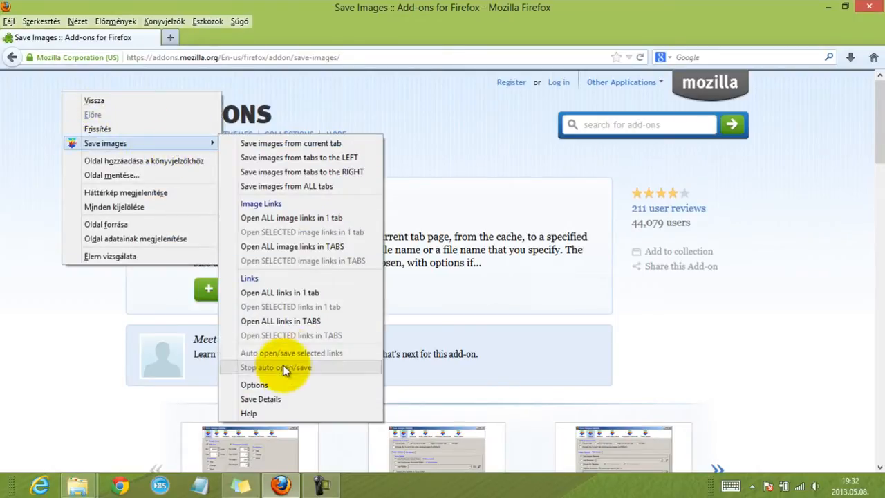
click(254, 385)
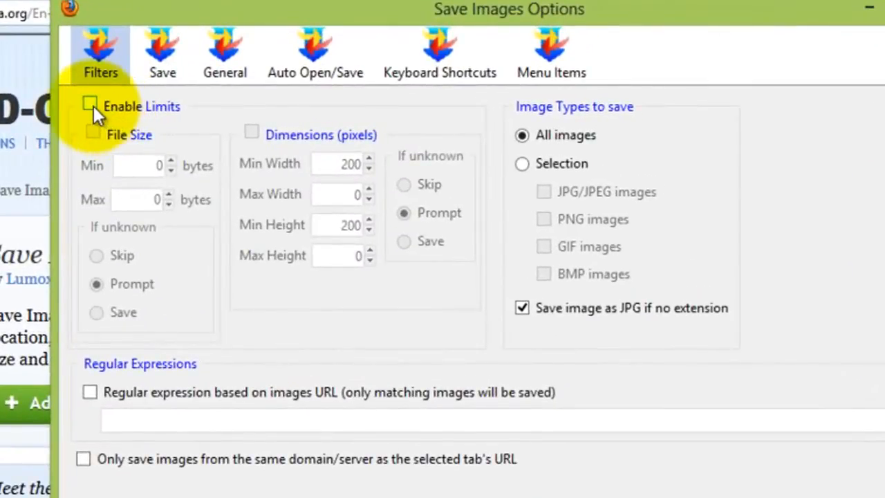
Step: On Filters enable limits by pixel dimensions with minimum width and height of 200
click(90, 103)
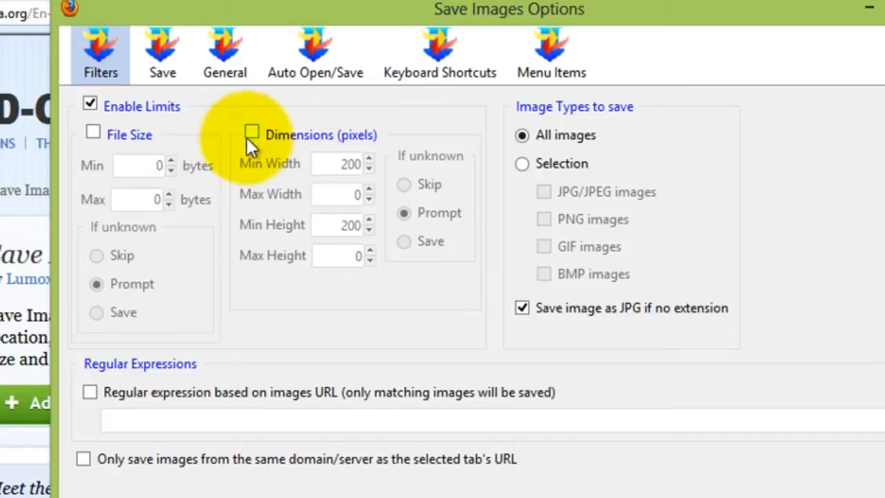
click(251, 132)
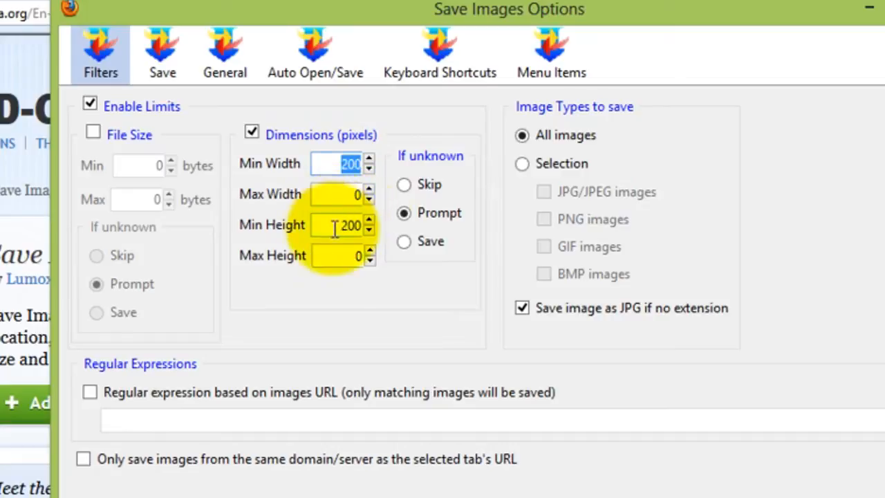
click(162, 54)
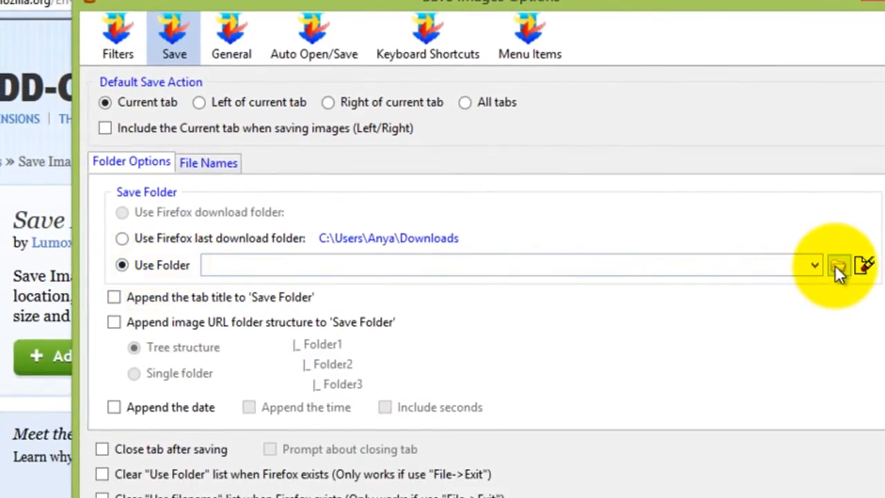
Step: Save into Pictures\Downloaded Images and enable closing the tab after saving
click(838, 266)
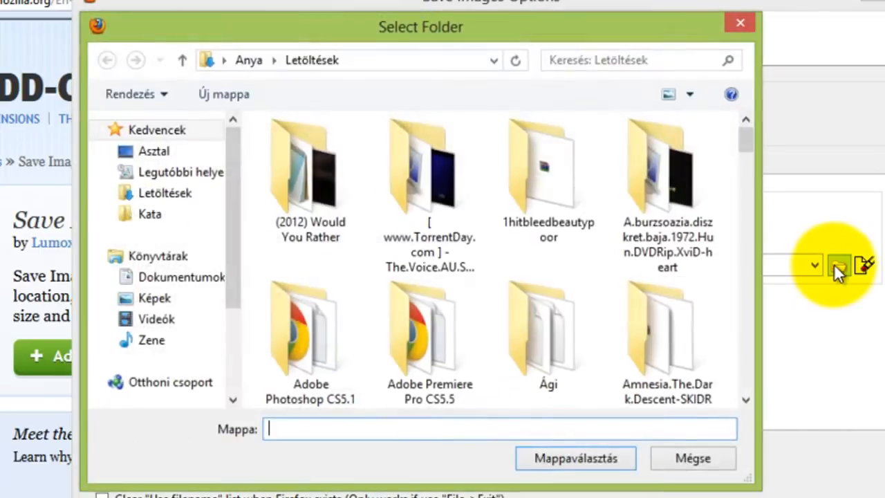
click(153, 299)
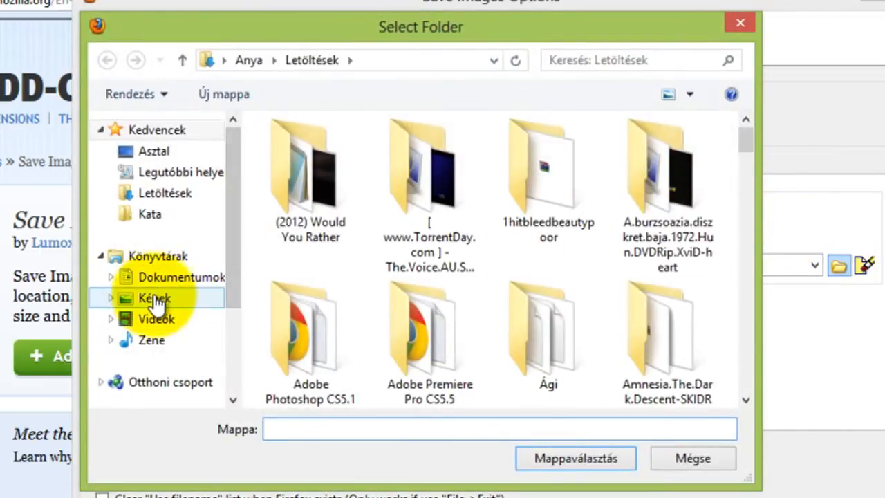
click(155, 299)
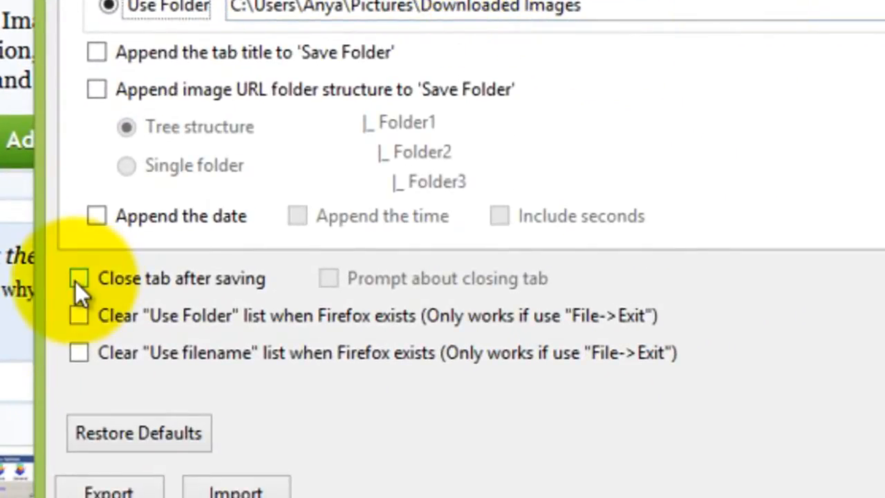
click(77, 278)
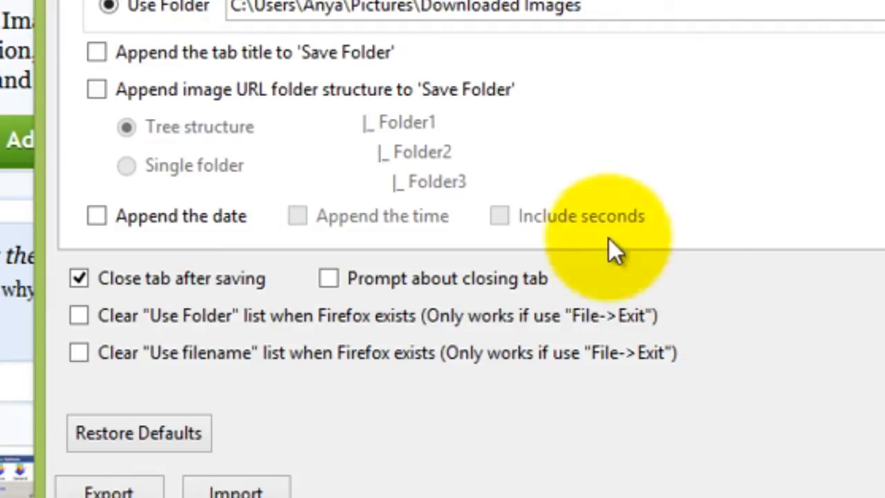
Step: On General disable the options dialog before saving and lower the multi-link frame height from 600
click(224, 54)
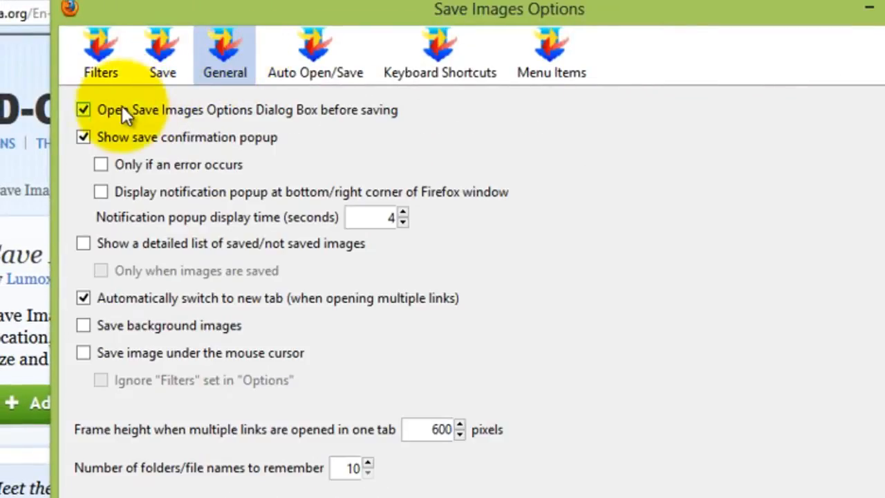
click(83, 109)
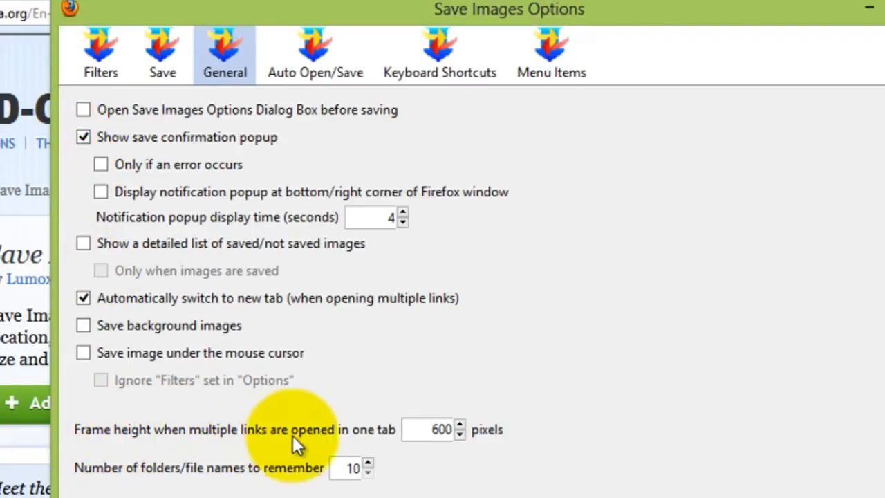
click(432, 428)
text(100)
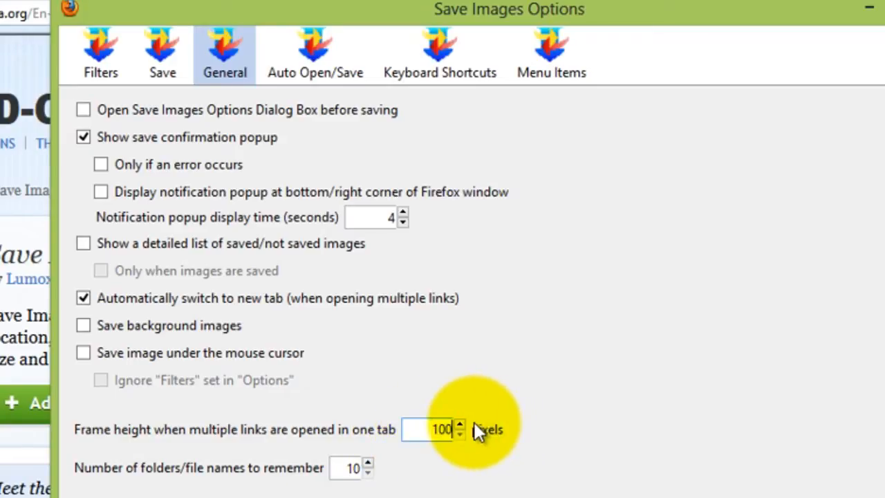
click(426, 52)
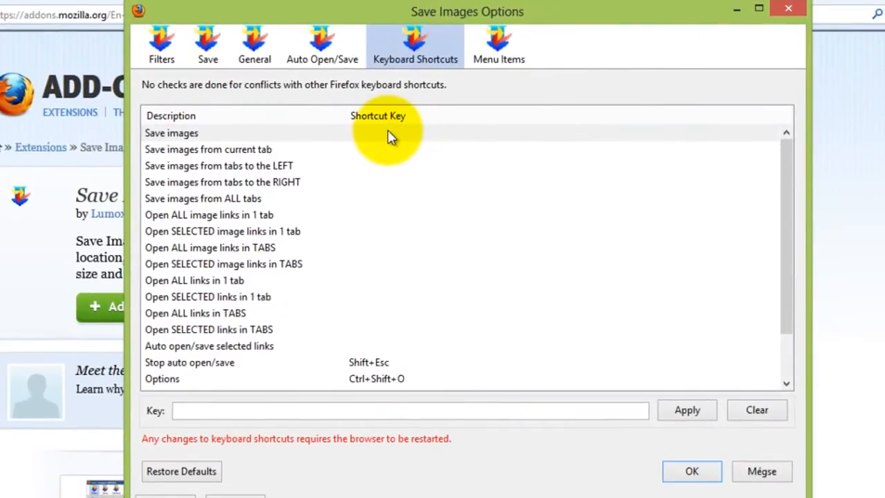
mouse_move(232, 155)
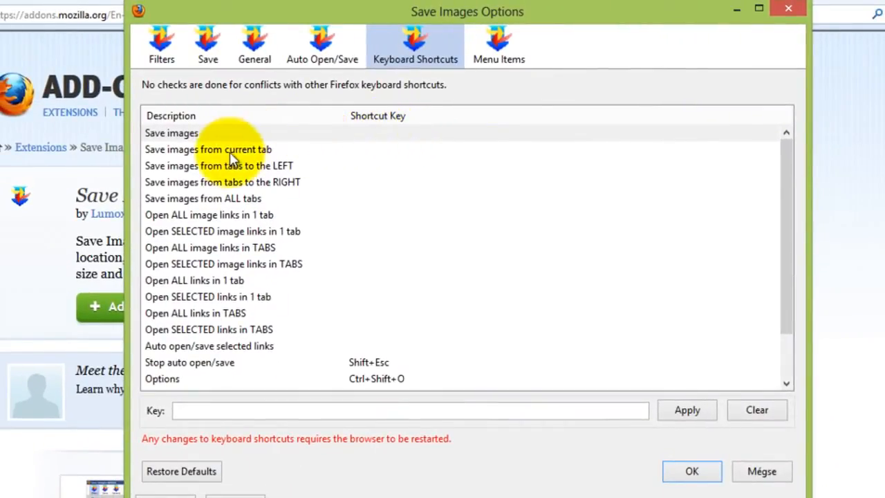
Step: Assign Ctrl+Shift+A to 'Save images from current tab', apply it and close the settings with OK
click(208, 149)
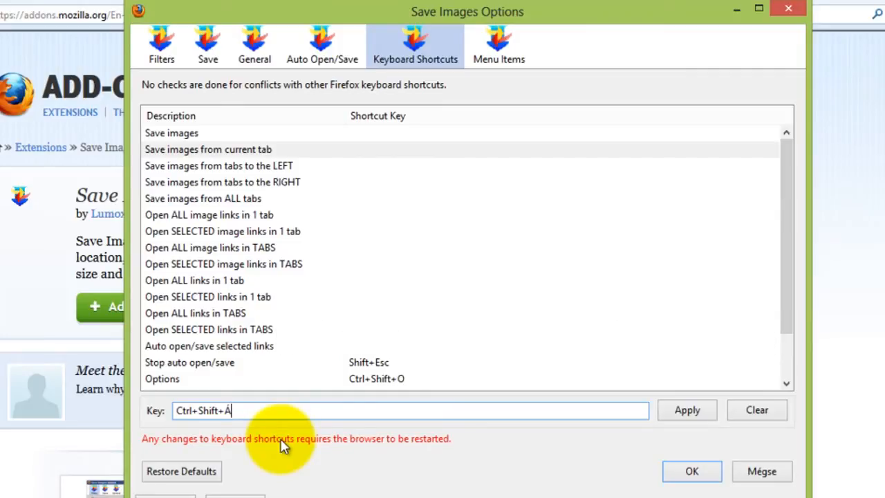
click(686, 409)
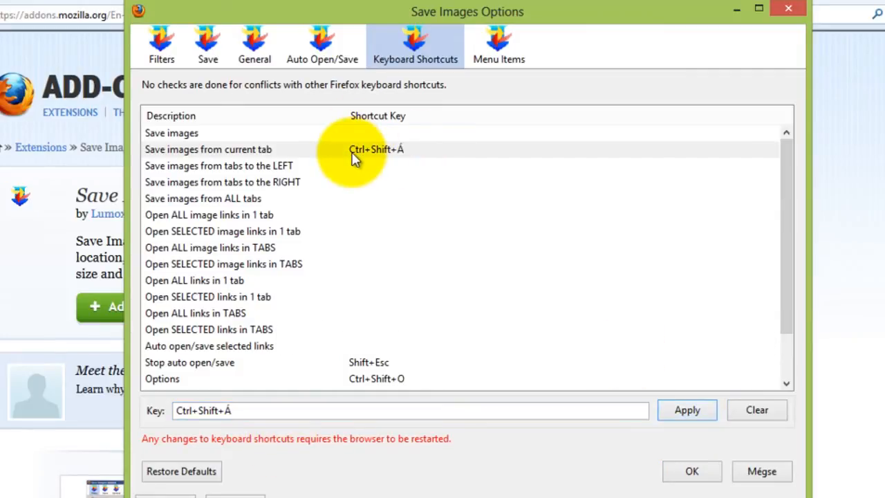
click(498, 44)
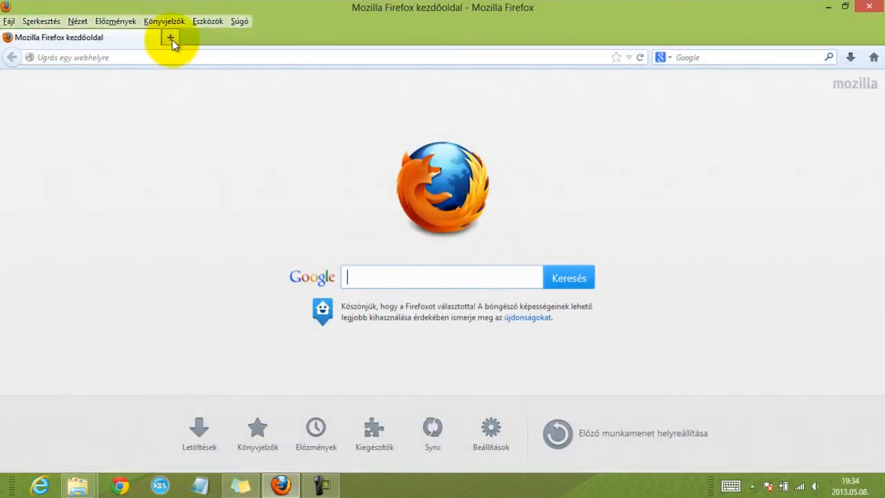
Step: In a new tab, search Google for 'kristen stewart' to reach the kstewartfan.org gallery
click(170, 37)
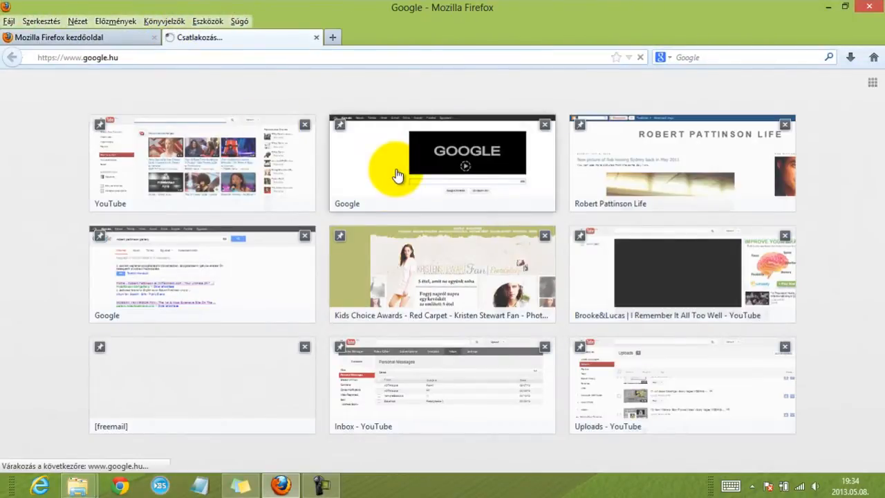
click(443, 163)
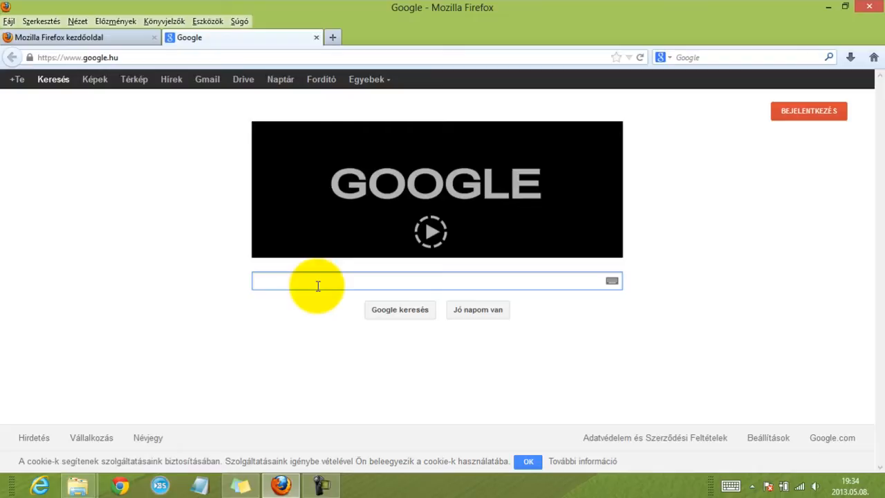
text(krits)
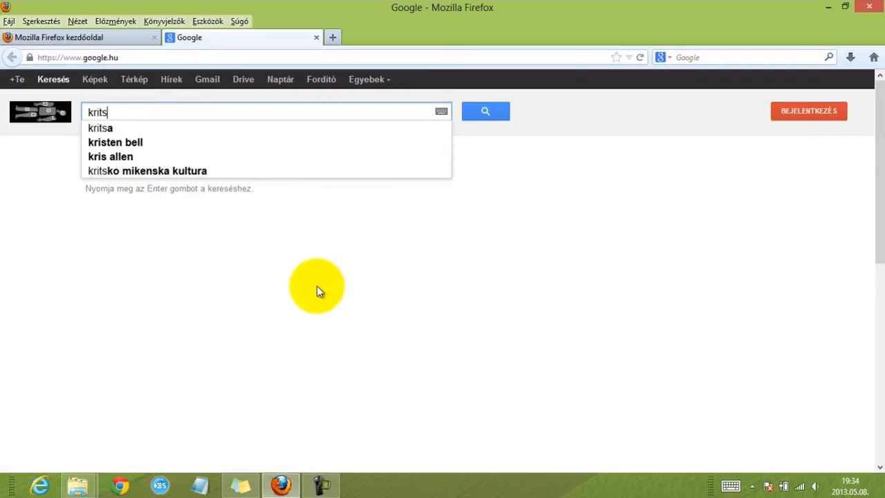
text(kristen stewart gallery)
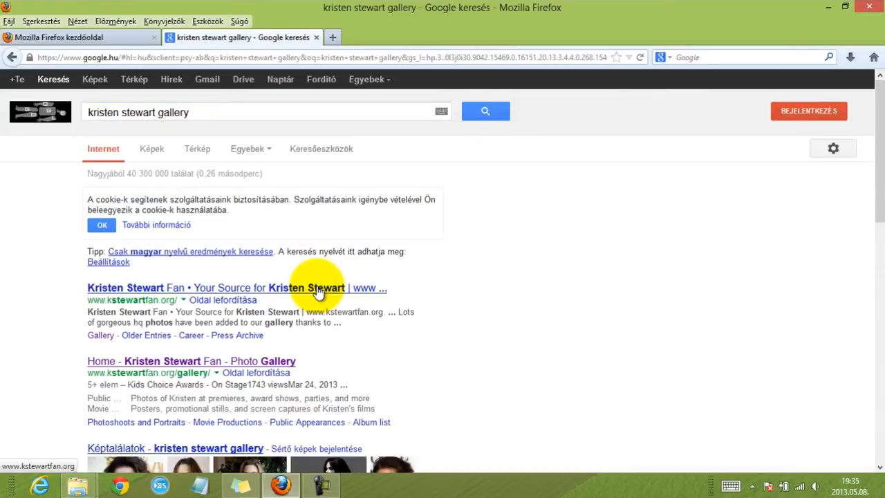
Step: Scroll through the gallery front page's latest albums and back to the top
scroll(down, 3)
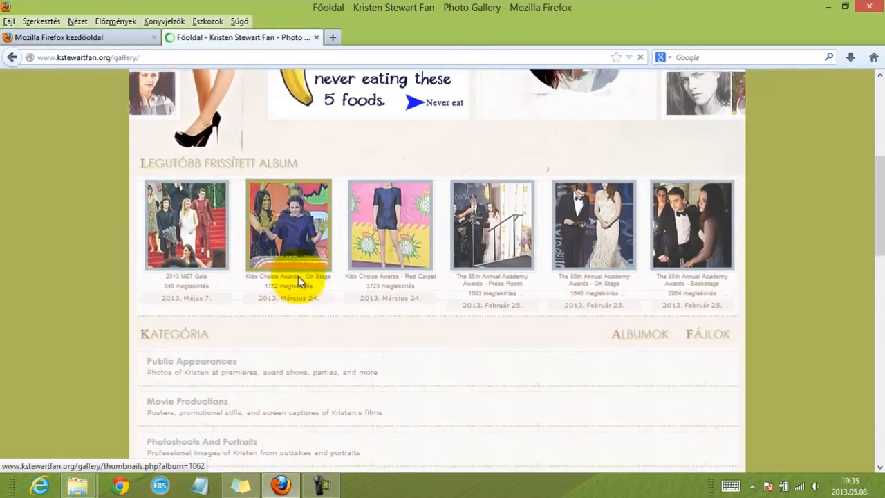
scroll(down, 3)
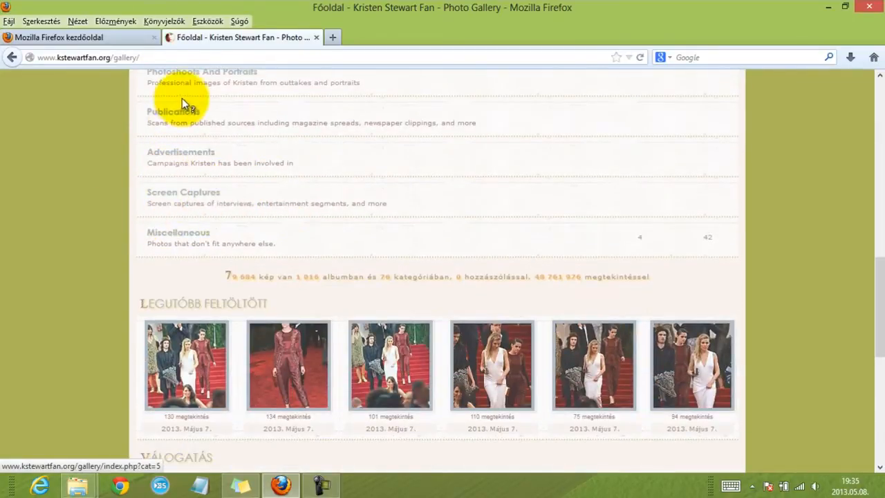
scroll(up, 3)
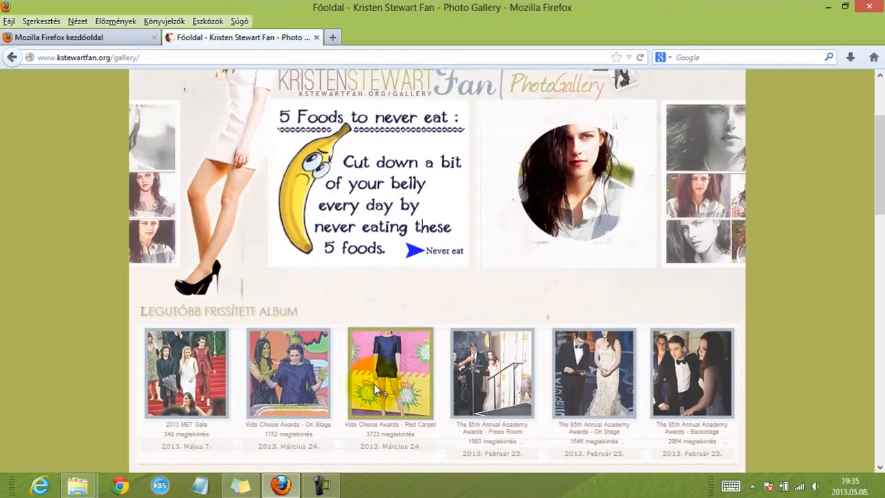
Step: Enter the Kids Choice Awards – Red Carpet album and view its thumbnails
click(390, 374)
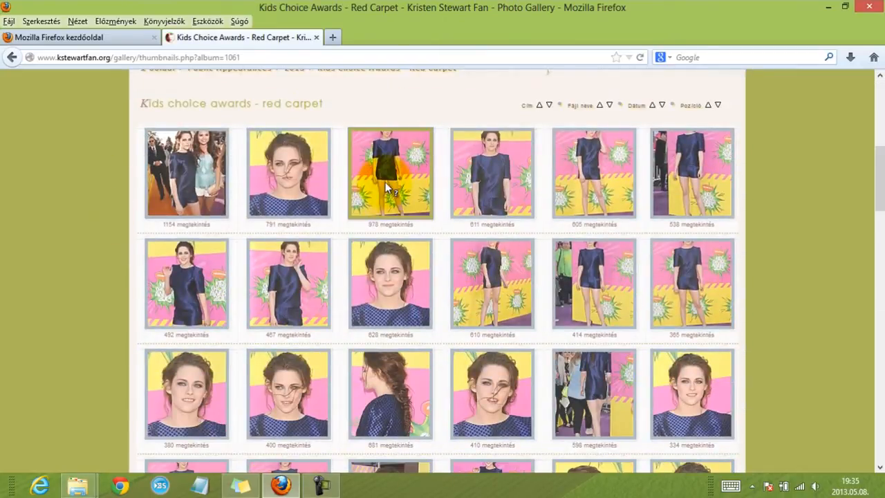
scroll(down, 3)
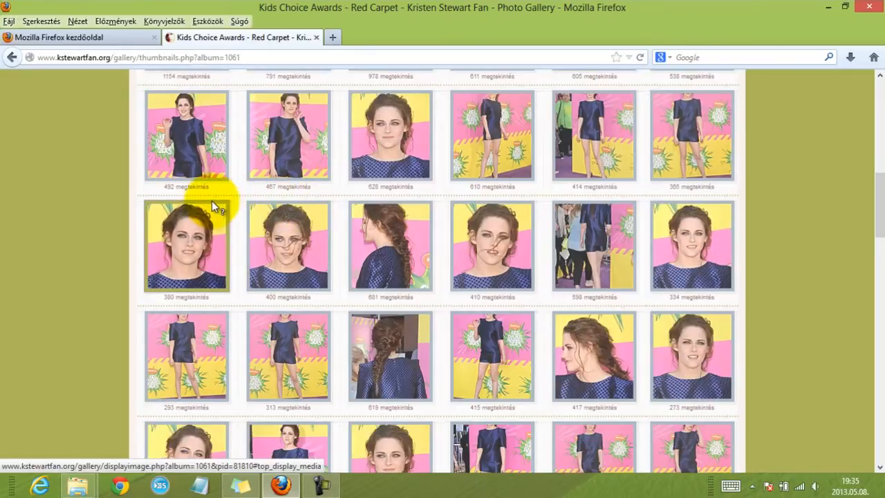
mouse_move(692, 246)
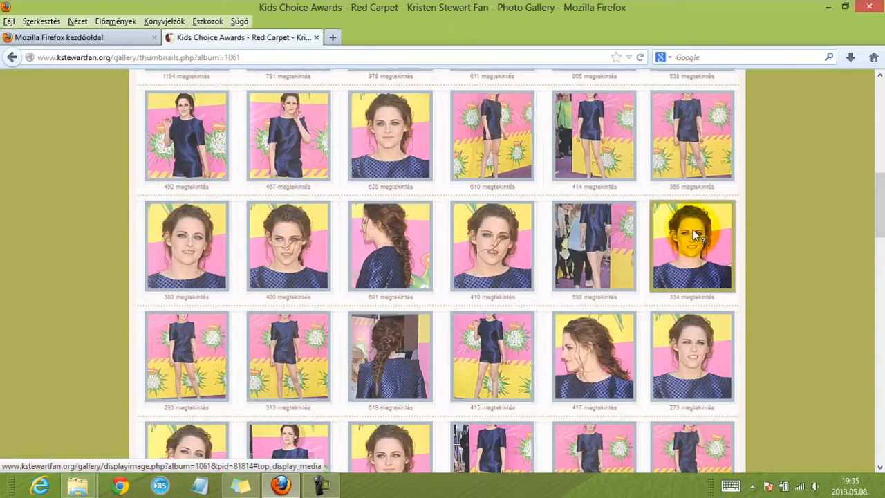
Step: View one thumbnail's photo at full size and save it with Ctrl+Shift+A
right_click(692, 246)
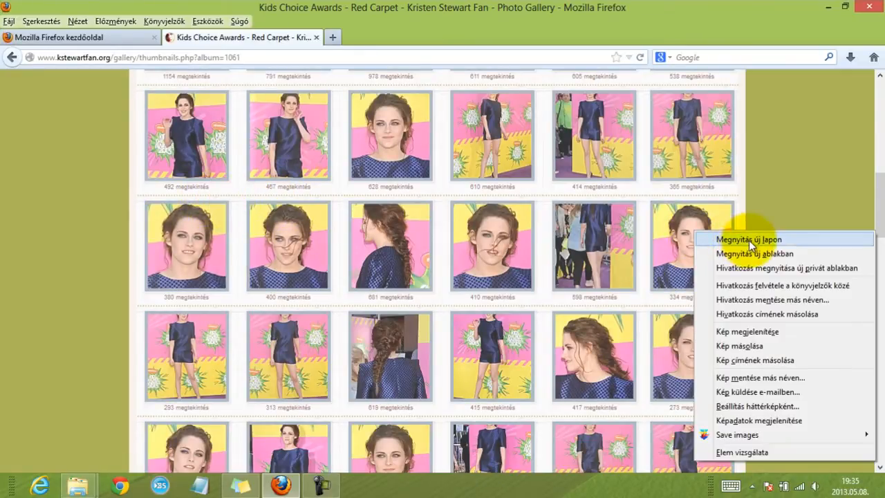
click(750, 239)
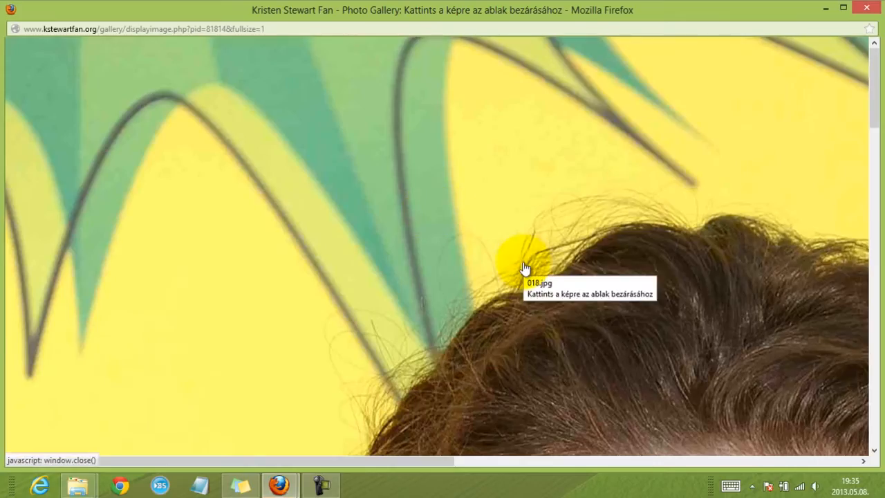
key(ctrl+shift+a)
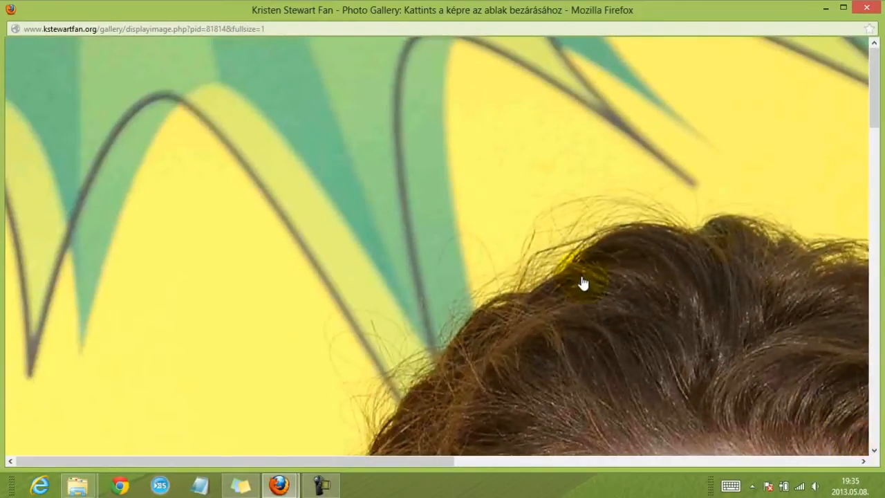
mouse_move(625, 136)
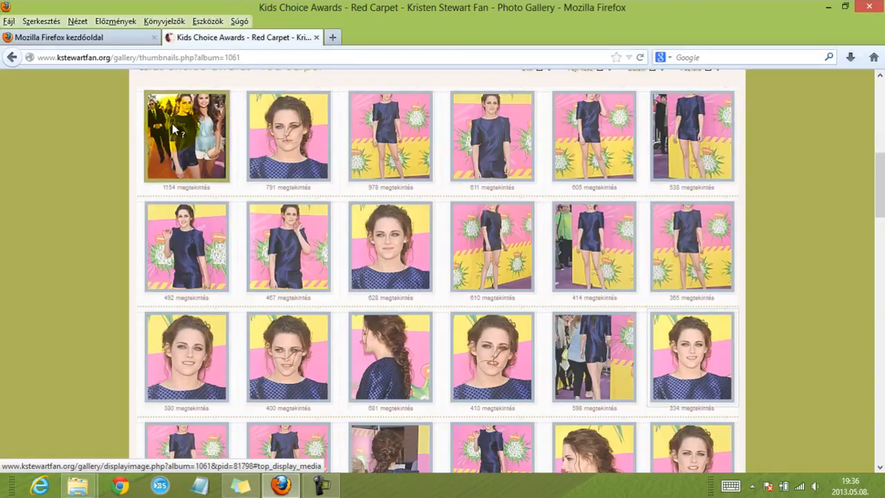
right_click(173, 132)
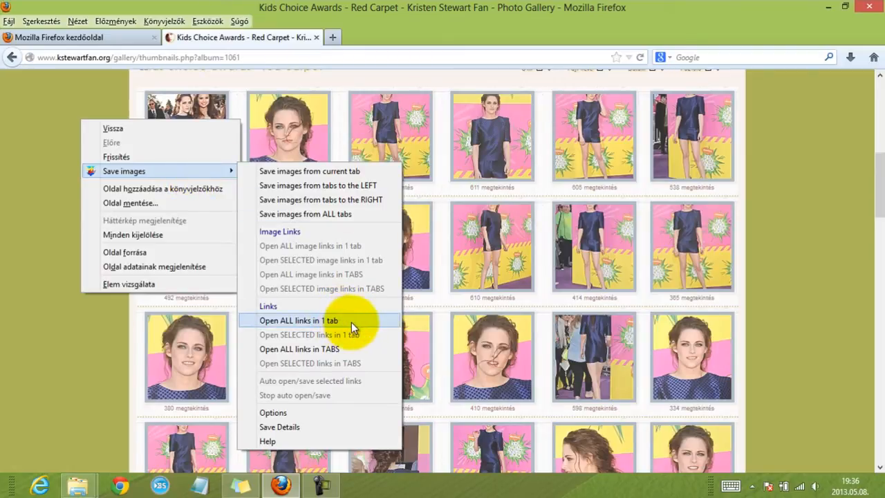
click(299, 321)
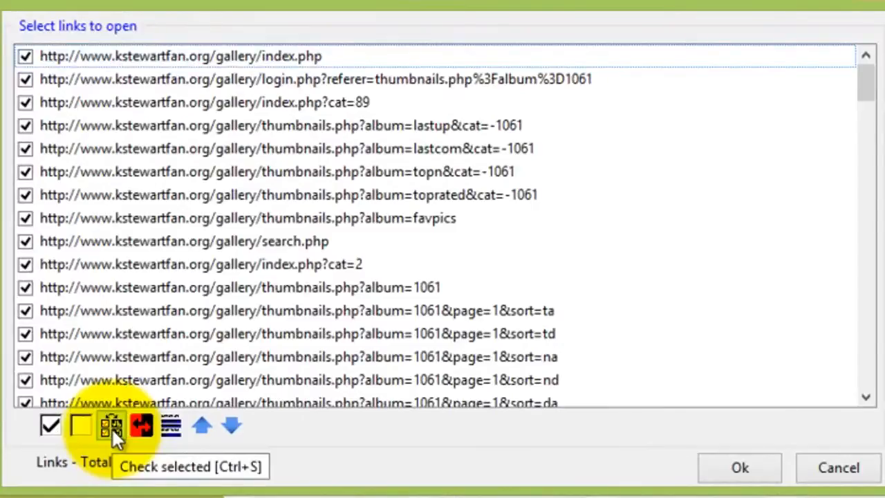
click(81, 426)
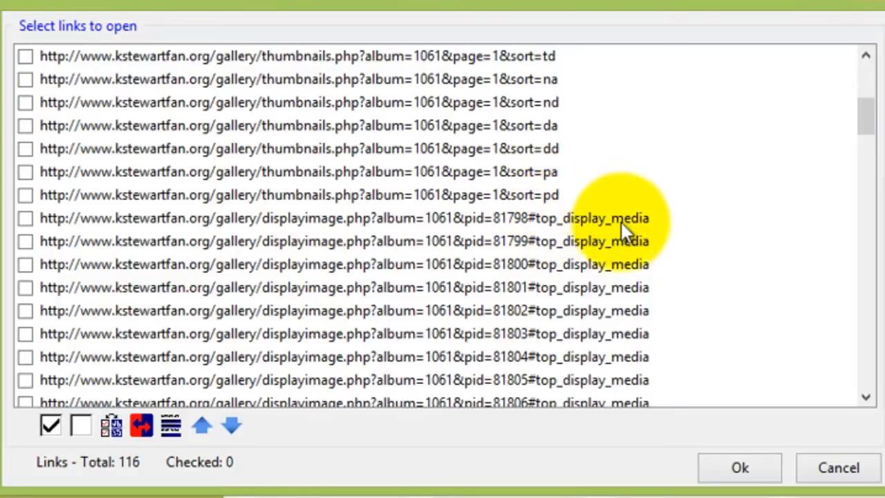
mouse_move(639, 224)
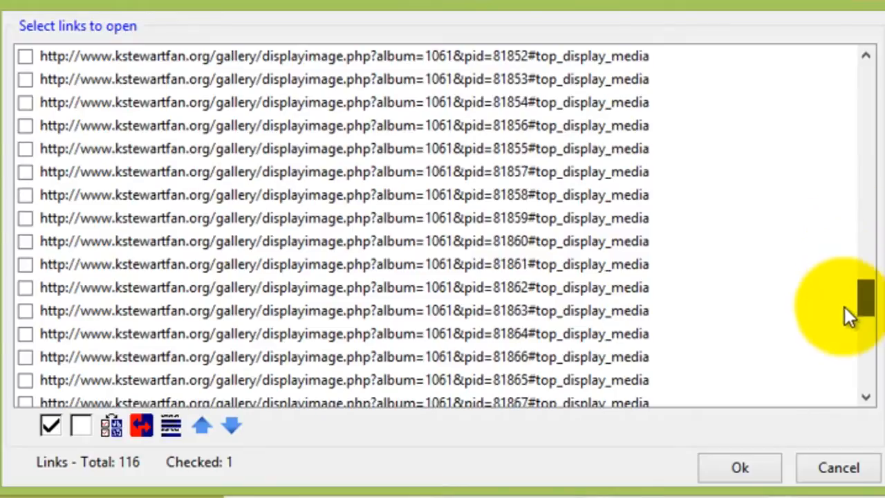
scroll(down, 3)
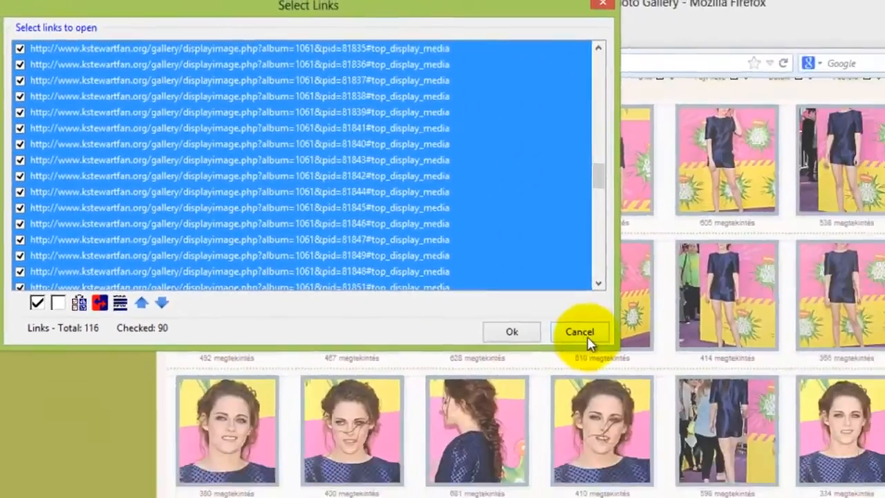
click(579, 332)
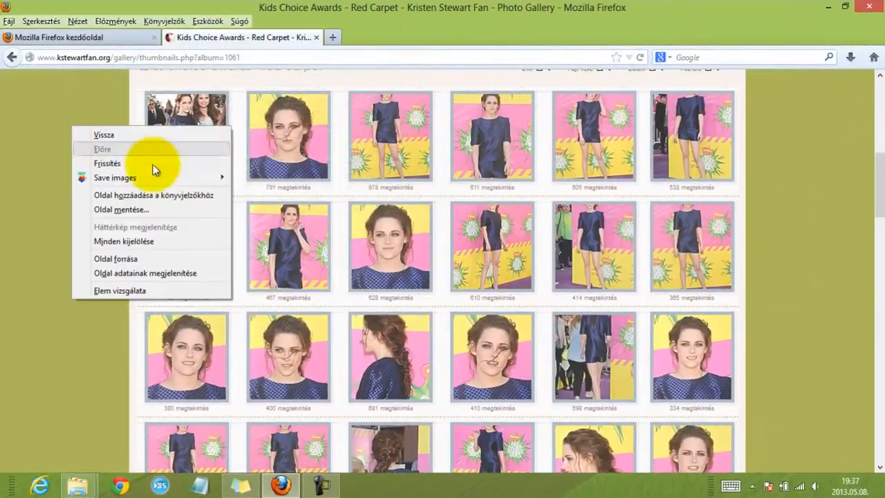
mouse_move(113, 177)
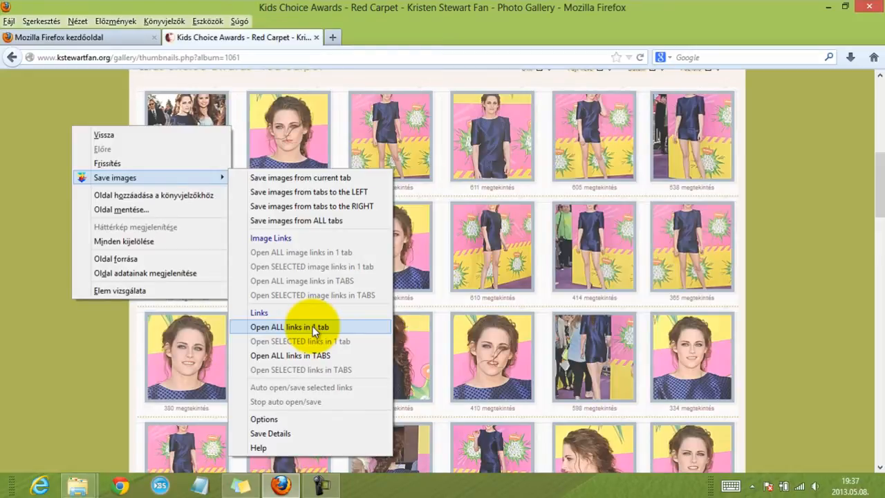
Step: In Open ALL links in 1 tab, untick all, keep five displayimage links and load them together
click(289, 327)
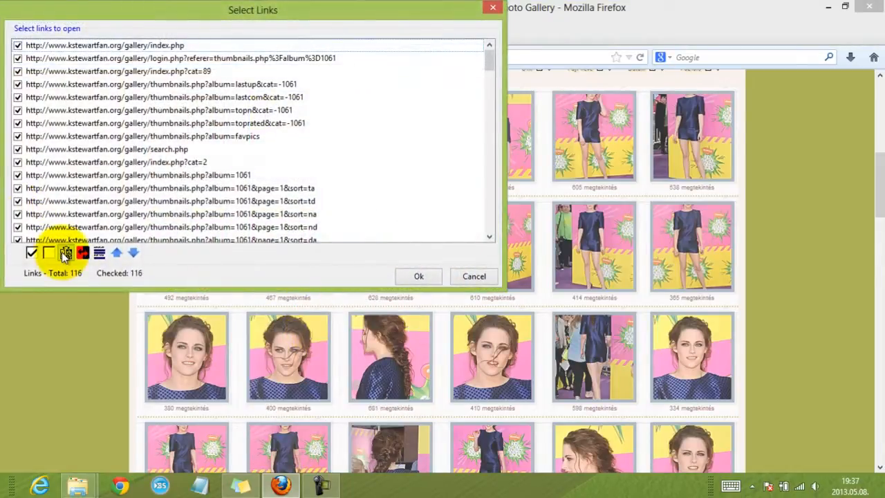
click(48, 252)
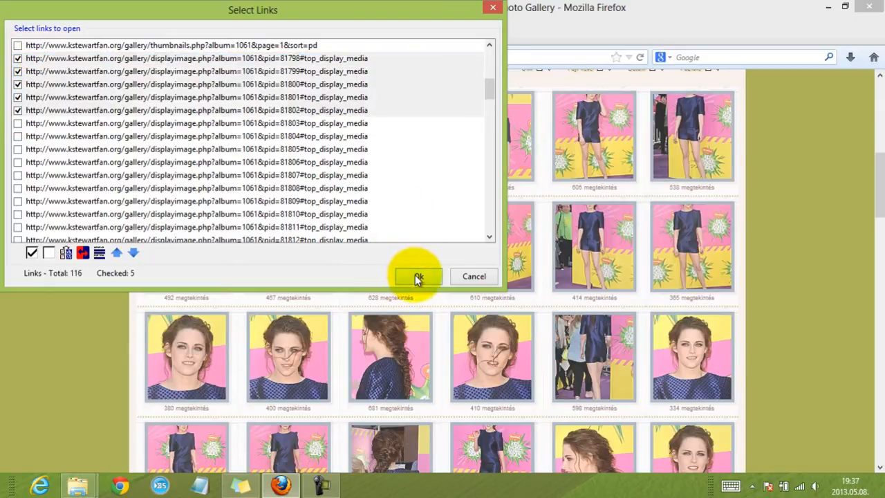
click(418, 277)
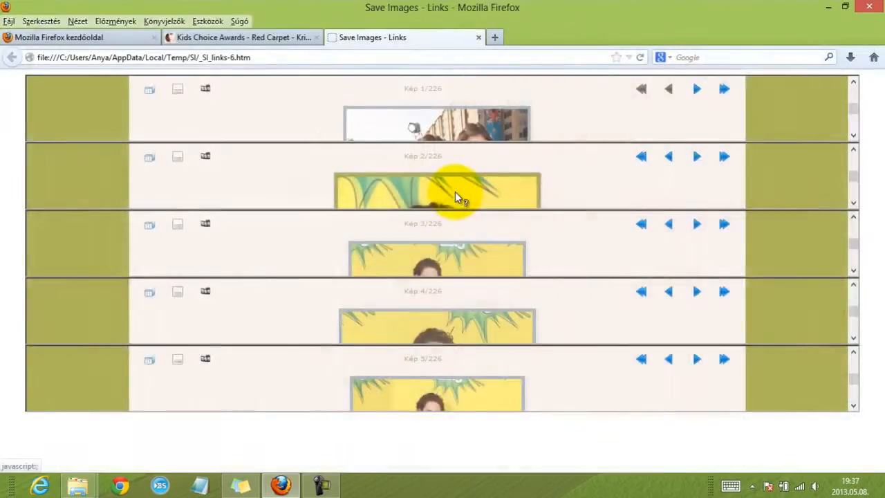
Step: View the loaded photos full size so Save Images stores 018, 001, 002 and 003, closing each window
click(437, 191)
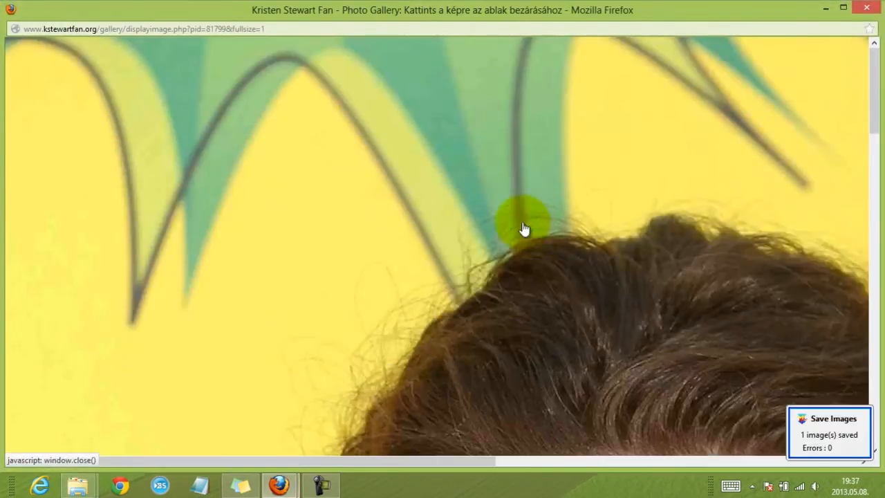
click(526, 229)
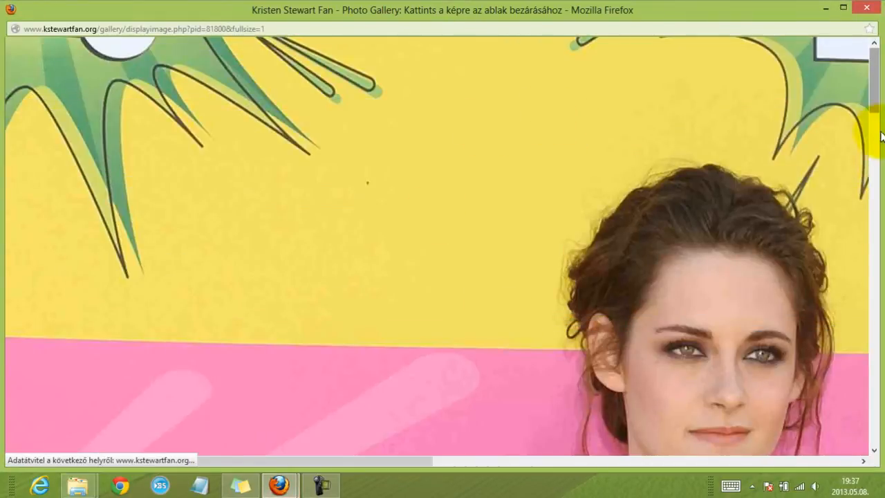
scroll(down, 3)
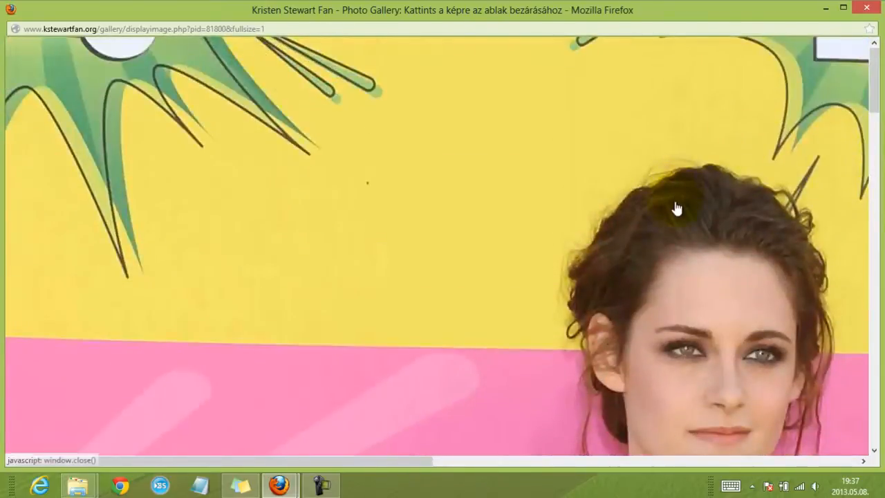
mouse_move(645, 75)
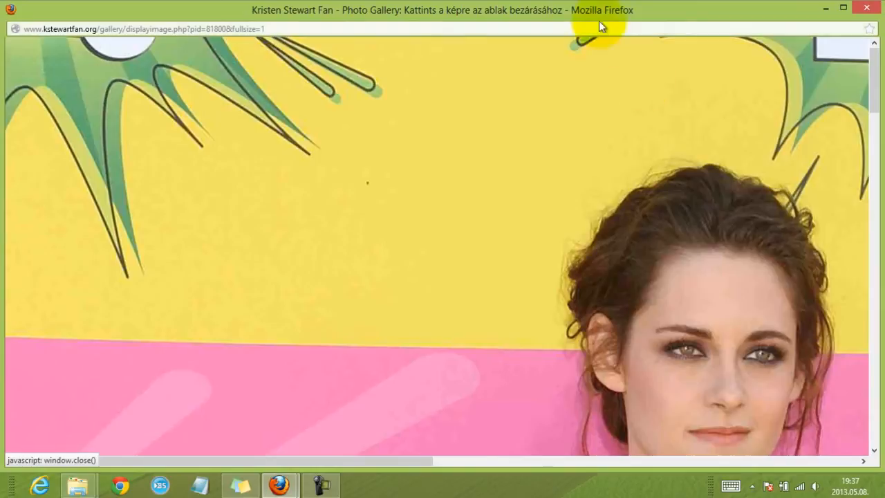
mouse_move(615, 376)
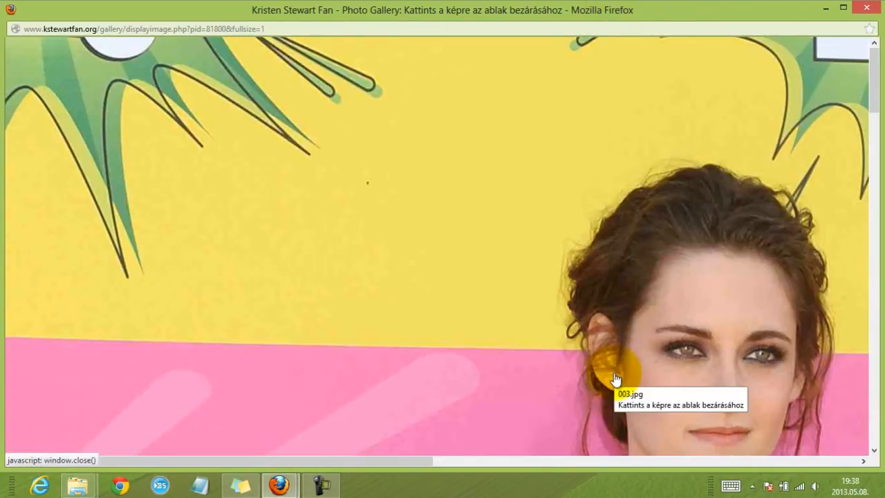
click(616, 376)
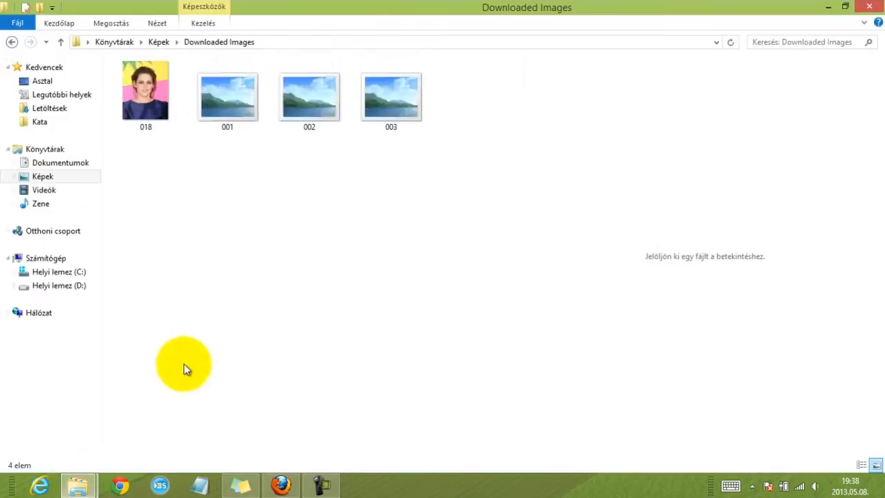
Step: Close the Kids Choice Awards gallery tab, leaving the start page
click(390, 94)
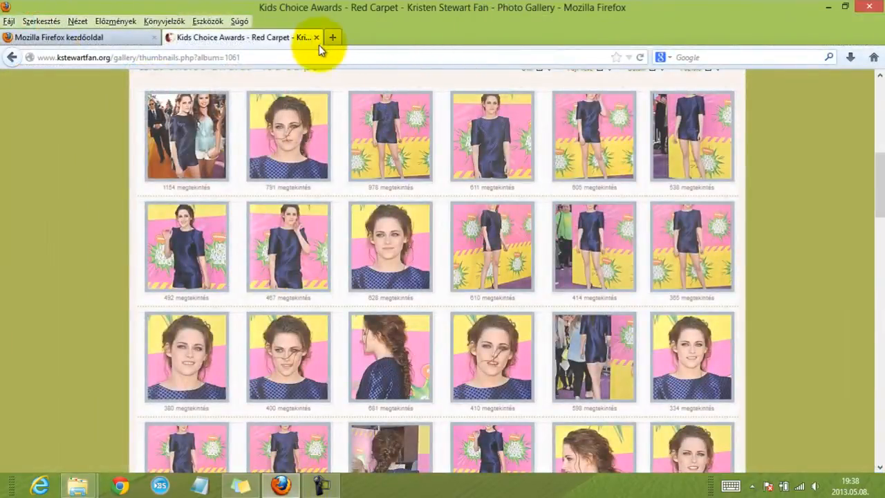
mouse_move(315, 37)
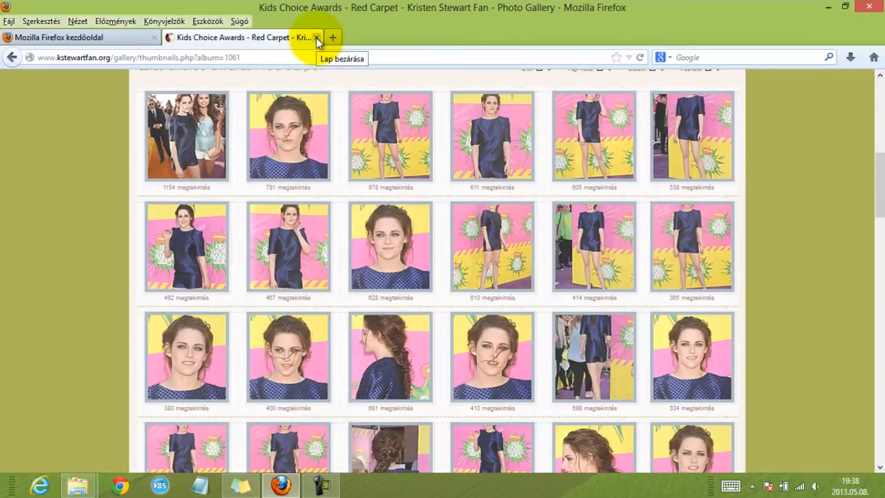
click(316, 37)
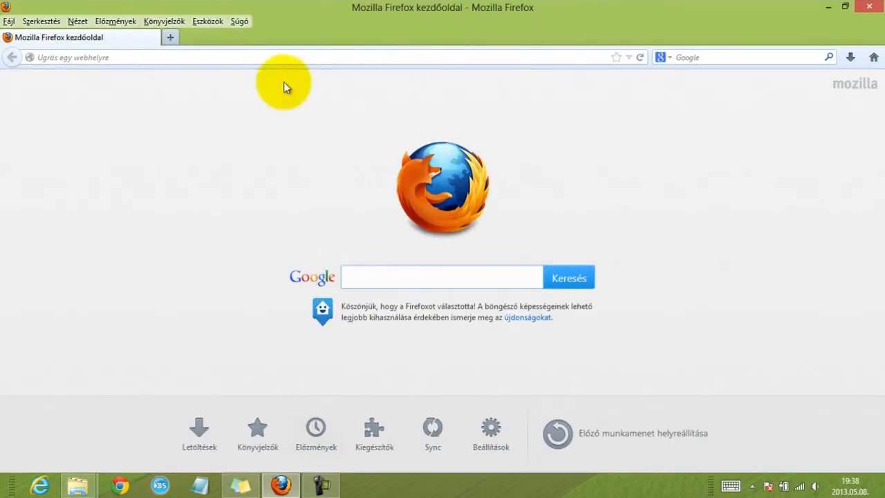
Step: Google 'kristen stewart community livejournal' and open the Kristen Stewart Fans LiveJournal result
click(169, 37)
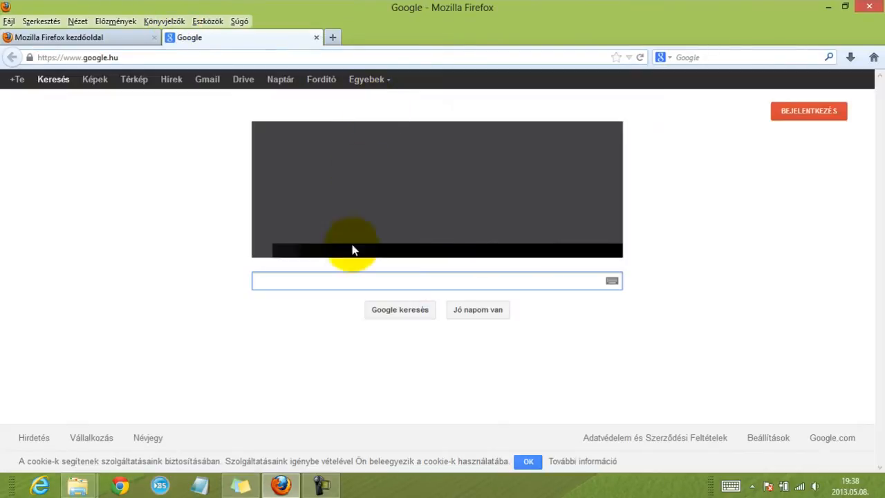
text(livejournal)
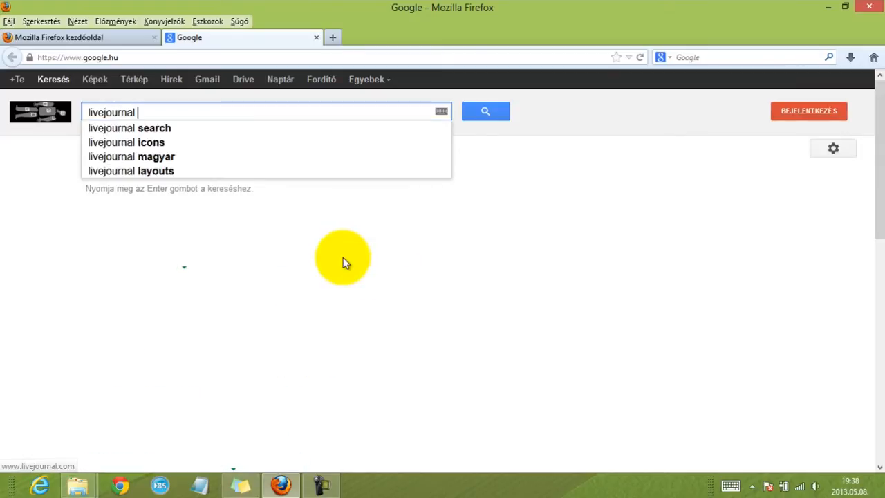
text(community)
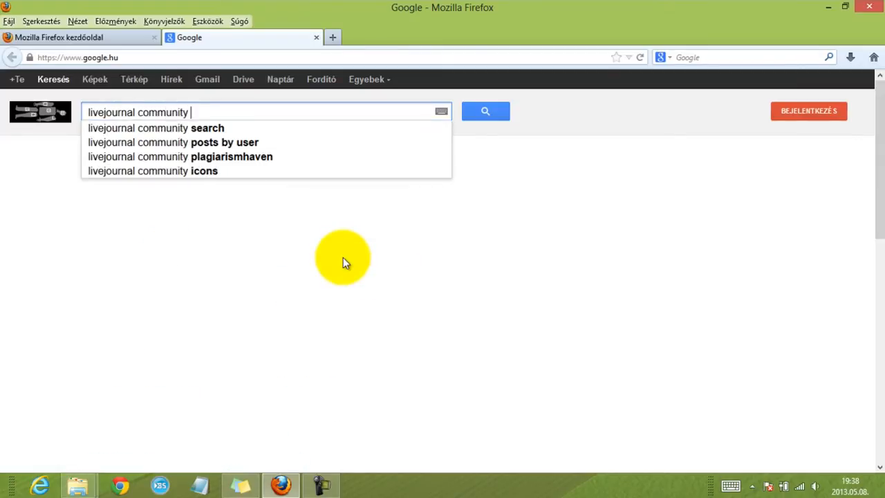
text(kr)
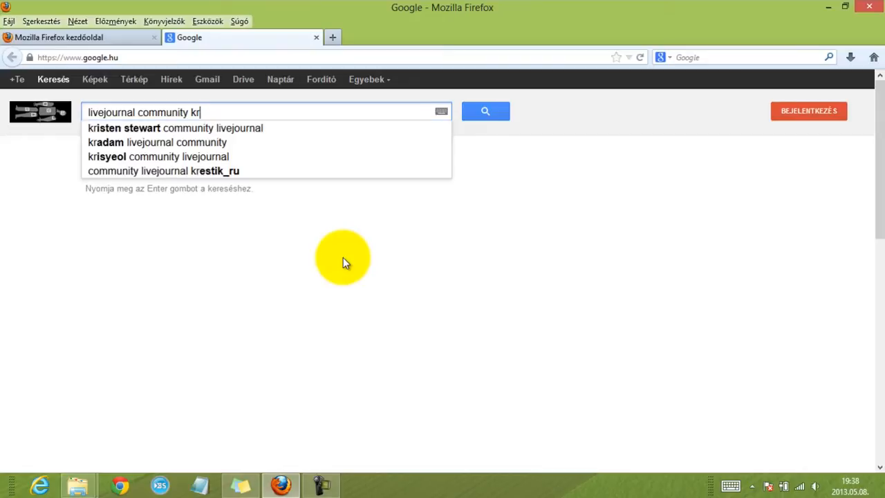
text(is)
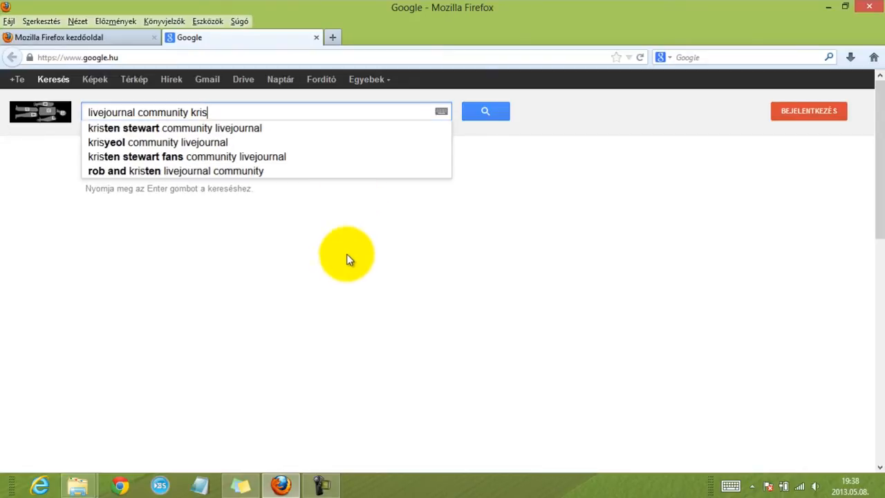
click(174, 127)
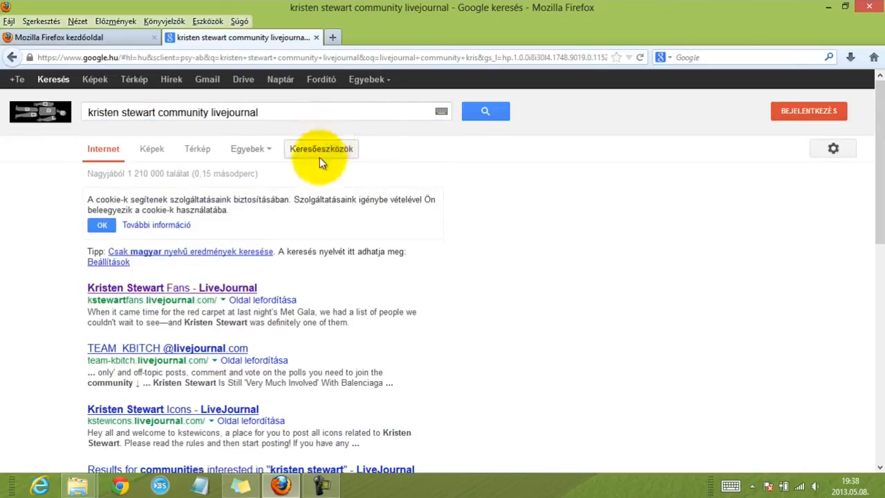
click(172, 288)
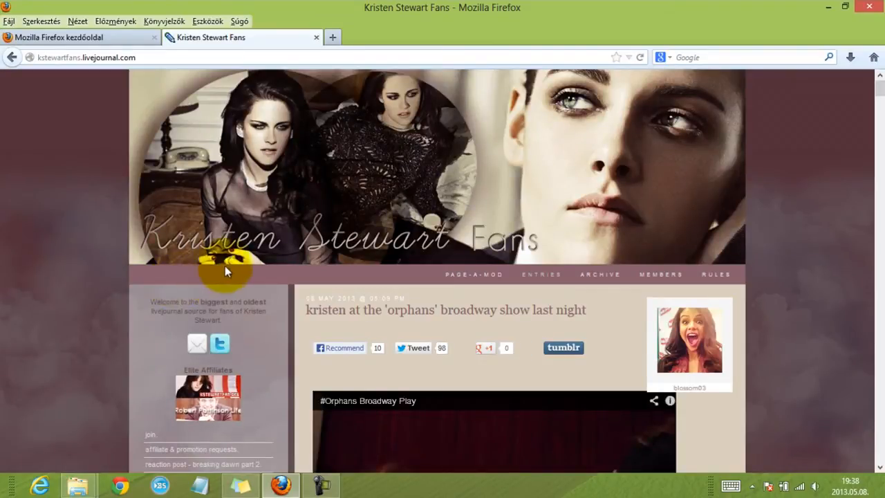
Step: Open the photoshoot tag and scroll down to the Old outtakes post
scroll(down, 3)
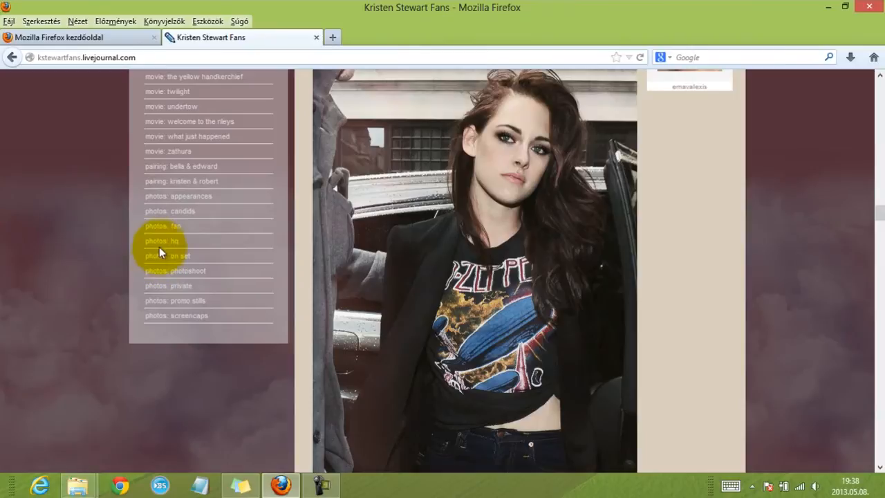
click(186, 270)
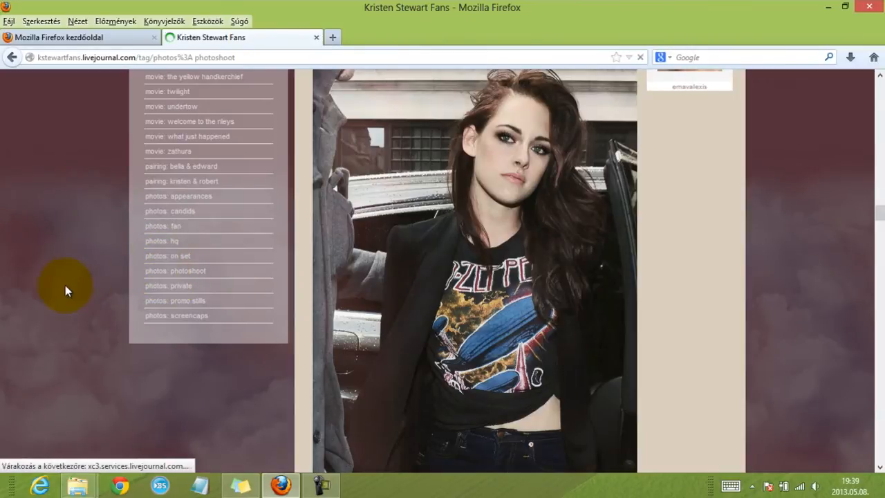
scroll(down, 3)
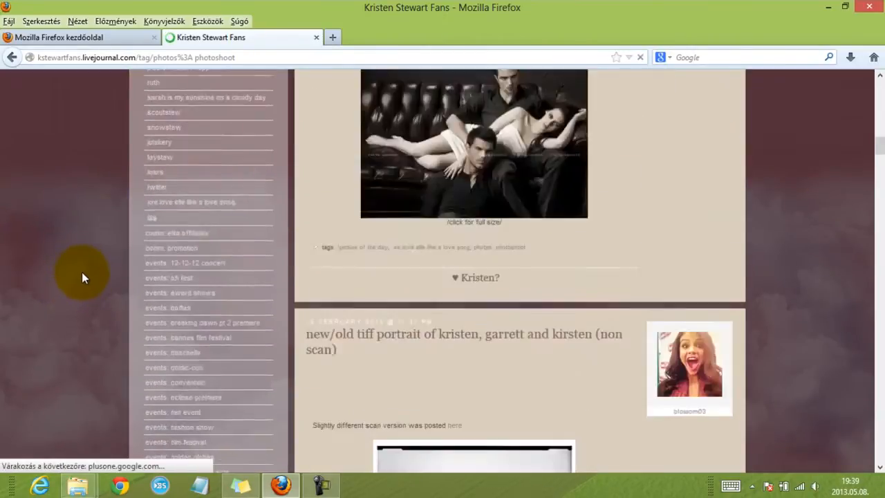
scroll(down, 3)
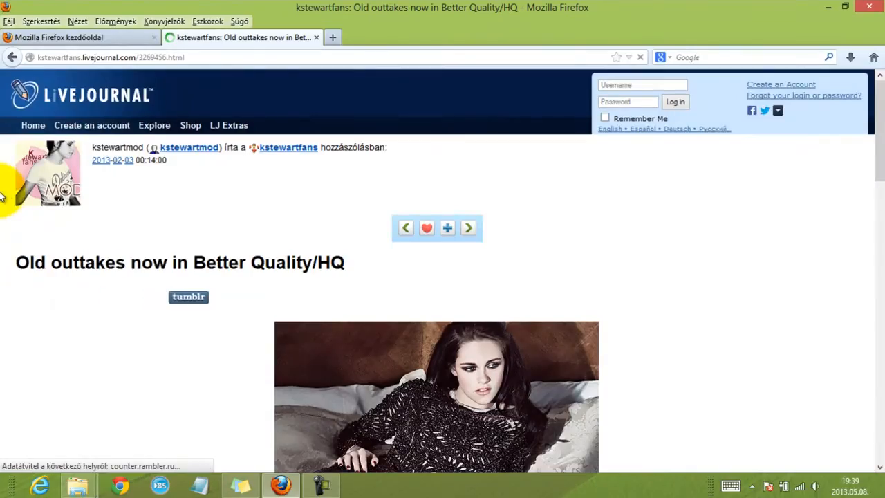
scroll(down, 3)
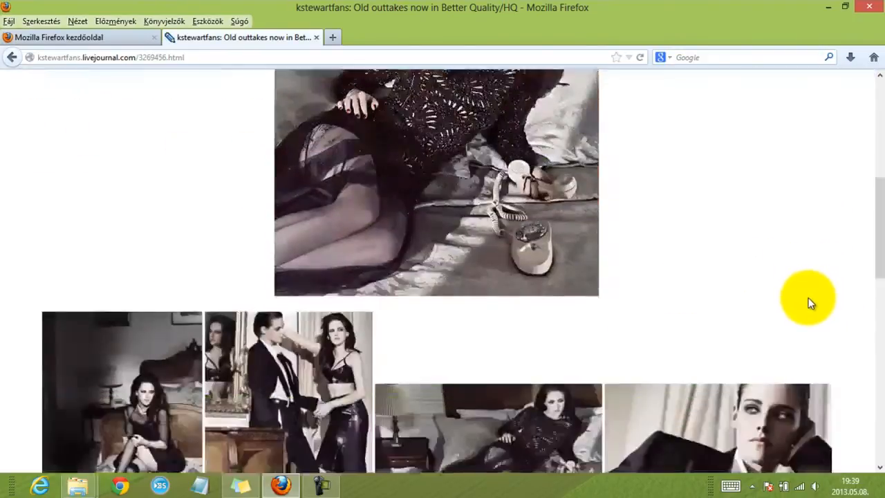
scroll(down, 3)
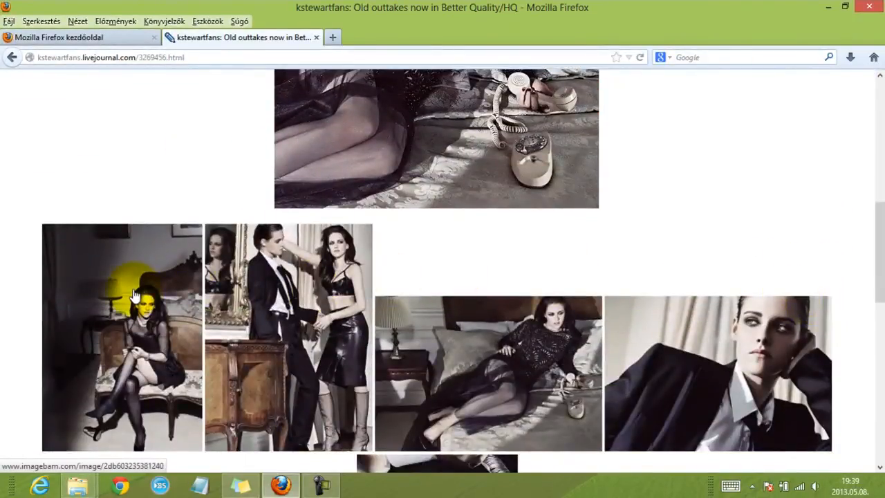
scroll(down, 3)
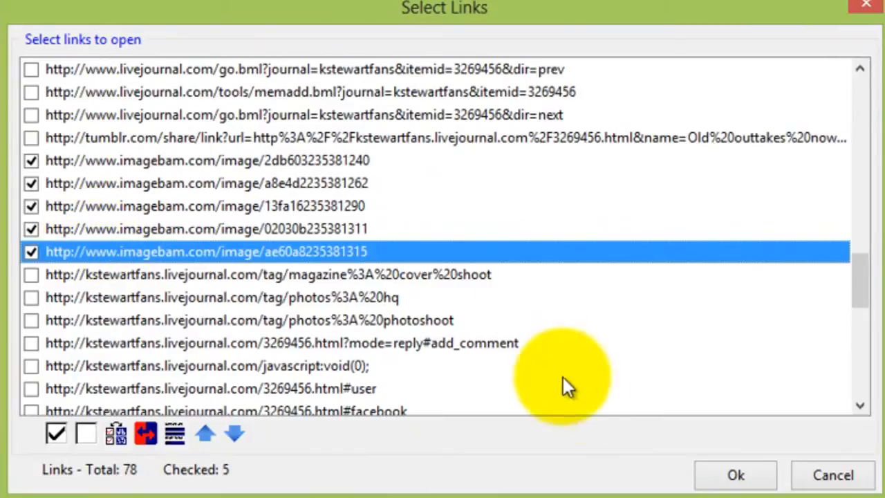
Step: Open the post's five checked imagebam links as full-size images on one Save Images page
click(736, 476)
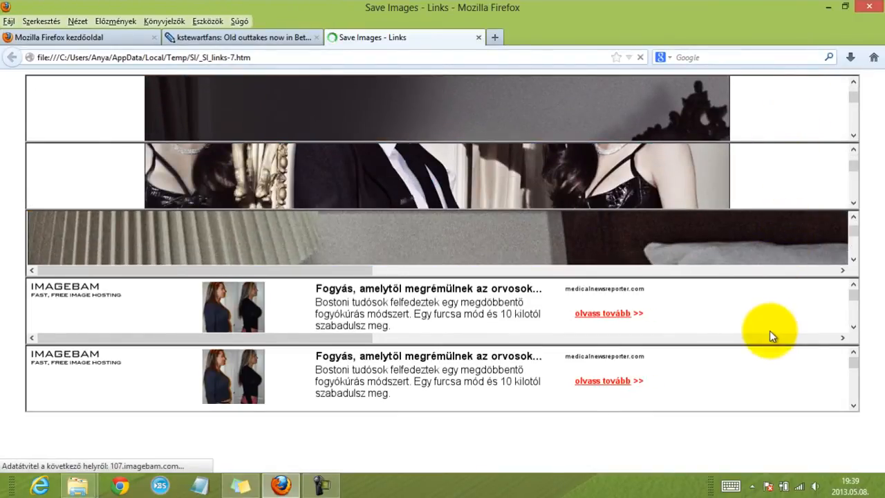
scroll(down, 3)
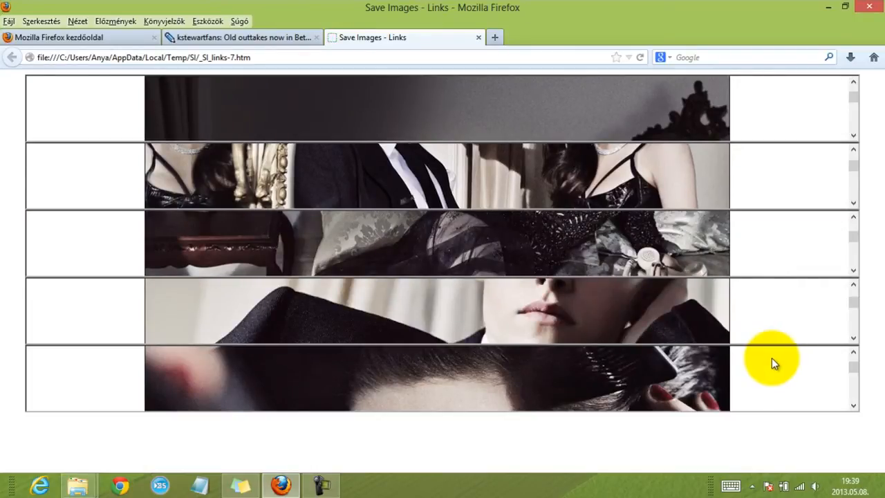
mouse_move(740, 435)
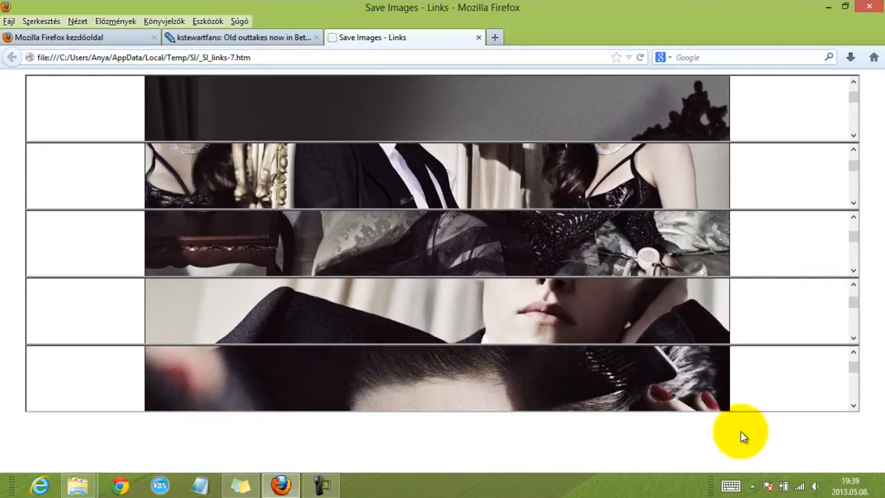
mouse_move(730, 381)
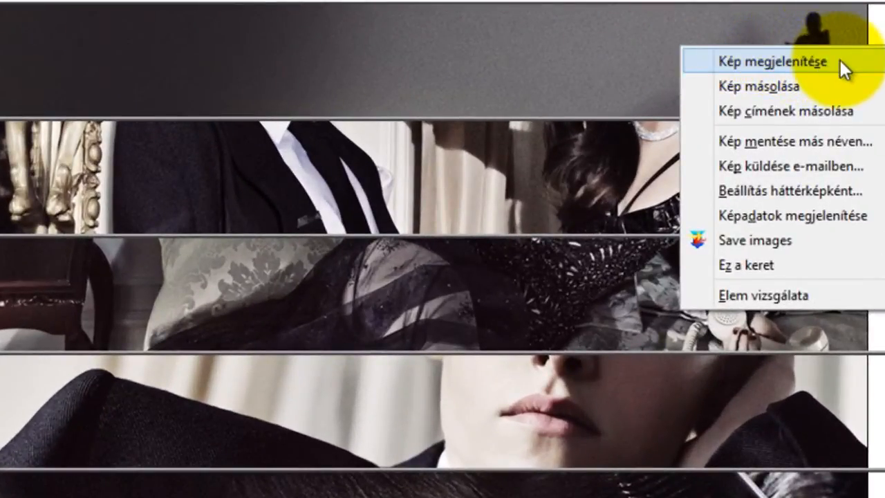
Step: View one outtake photo at full size and save it to disk via Save File and Save Image As
click(772, 61)
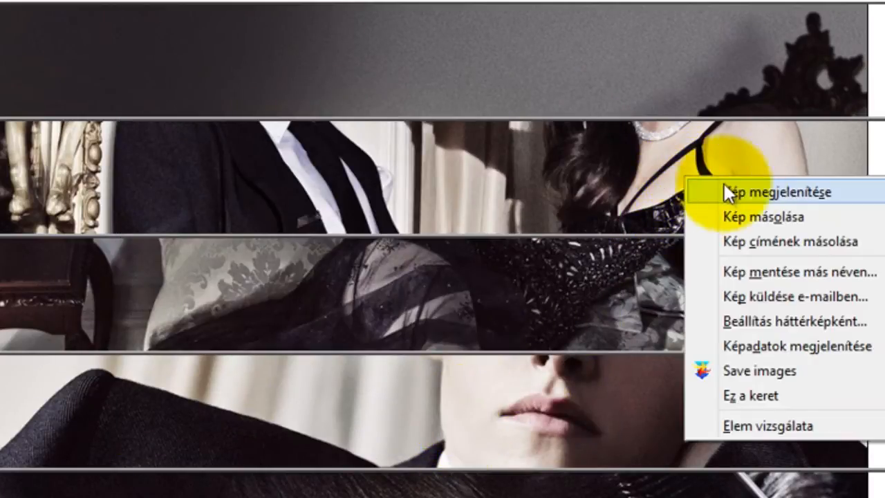
click(775, 271)
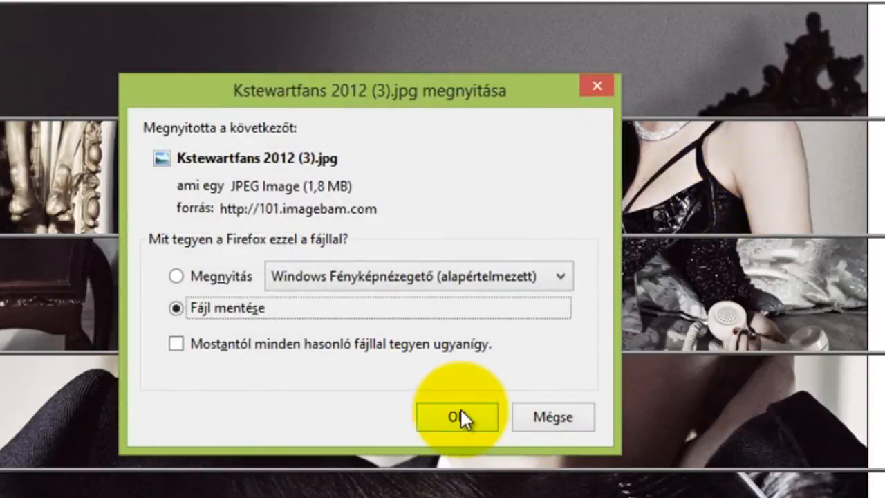
click(457, 416)
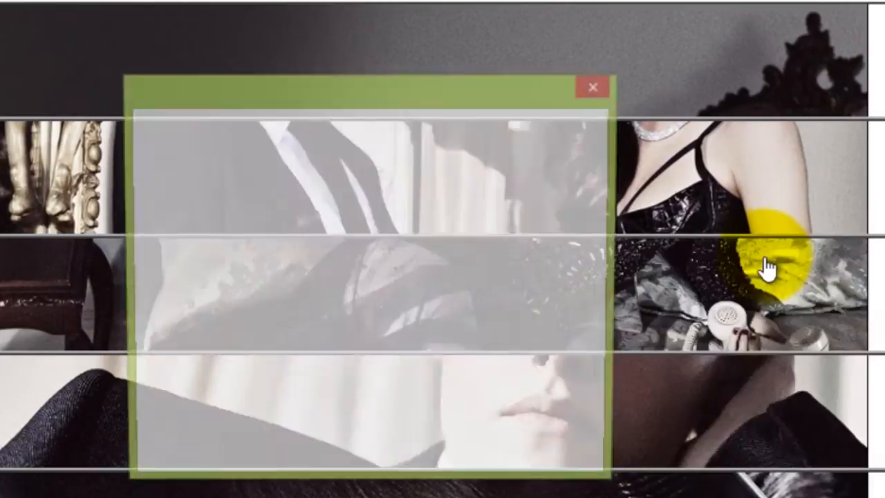
right_click(768, 265)
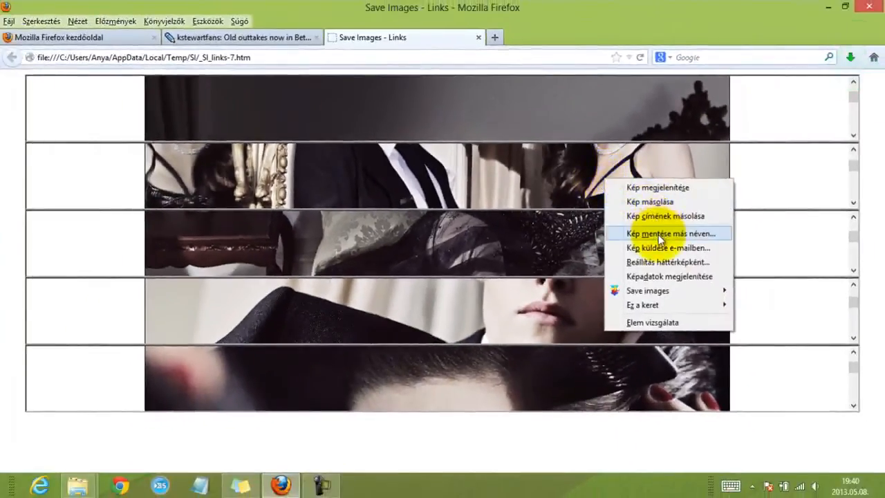
click(674, 233)
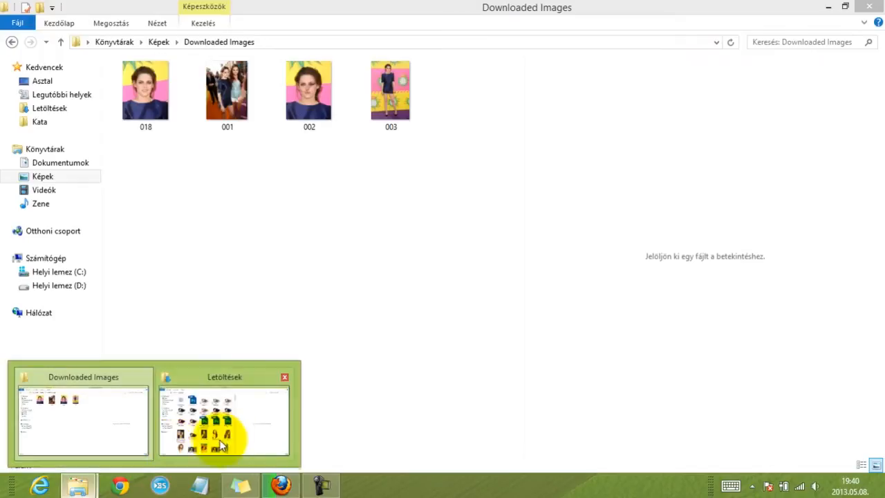
Step: Switch to the Downloads (Letöltések) folder window from the taskbar
click(224, 422)
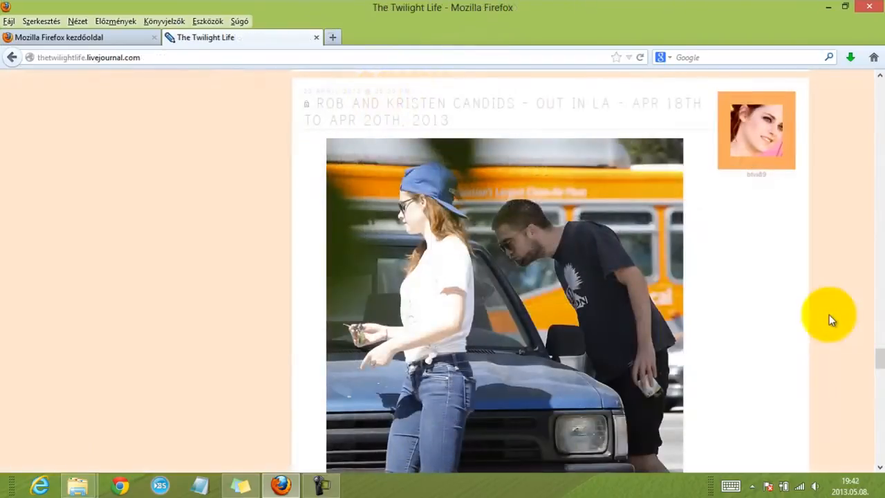
mouse_move(41, 54)
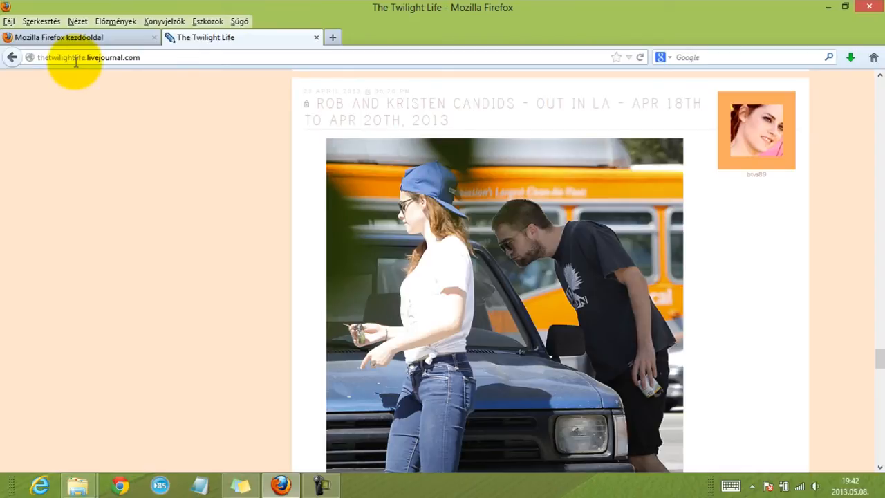
mouse_move(221, 132)
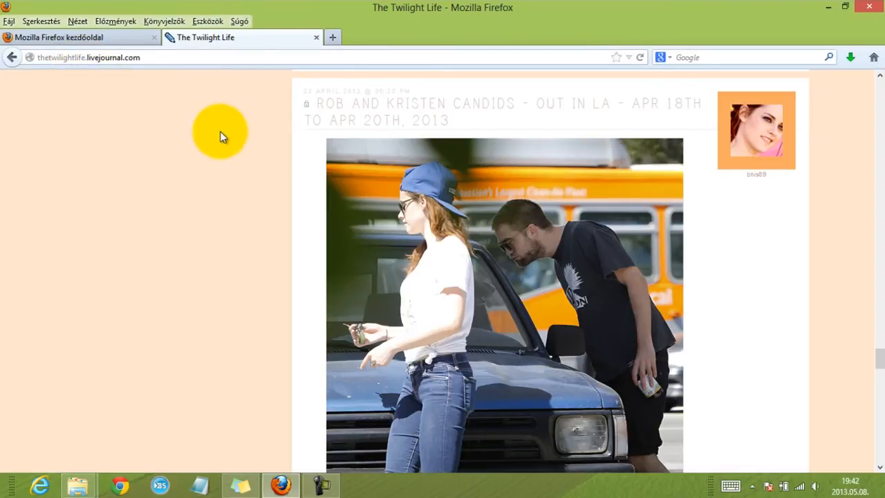
Step: Download the candids post's ZIP FILE archive, choosing Save file in the download dialog
scroll(down, 3)
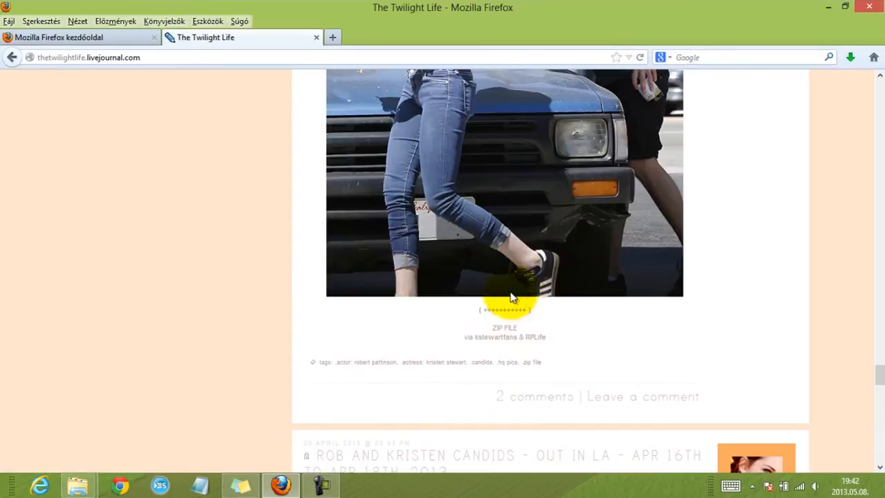
click(504, 309)
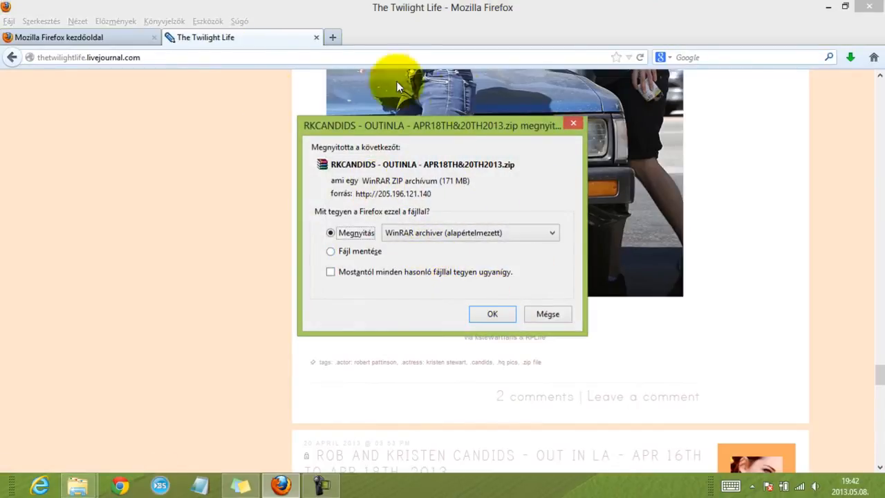
click(331, 251)
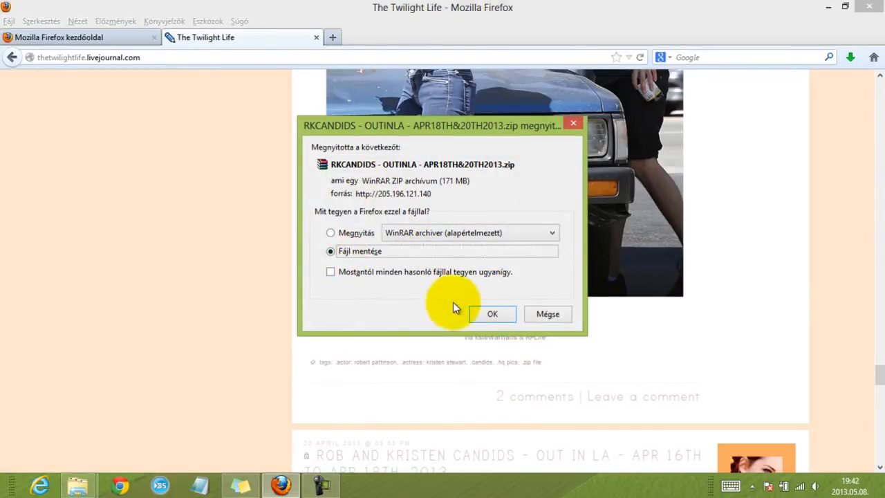
click(493, 313)
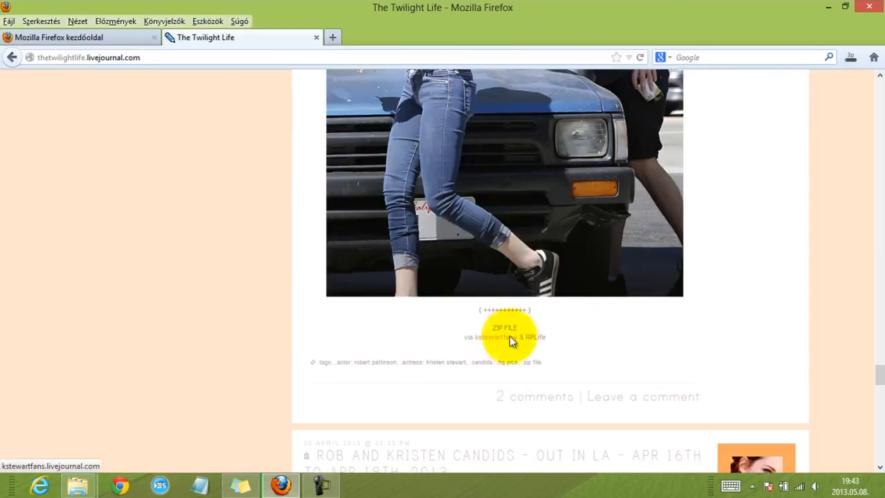
mouse_move(384, 398)
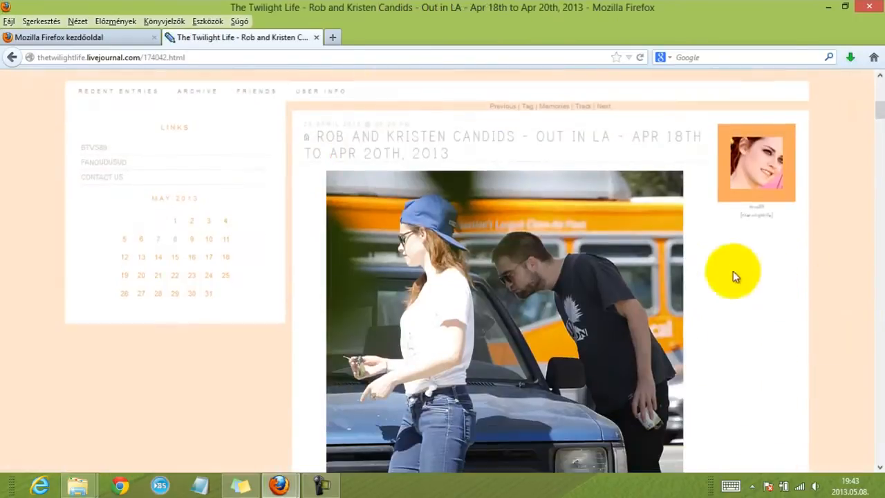
Step: Open a candid photo in a new tab and save images from tabs to the right
scroll(down, 3)
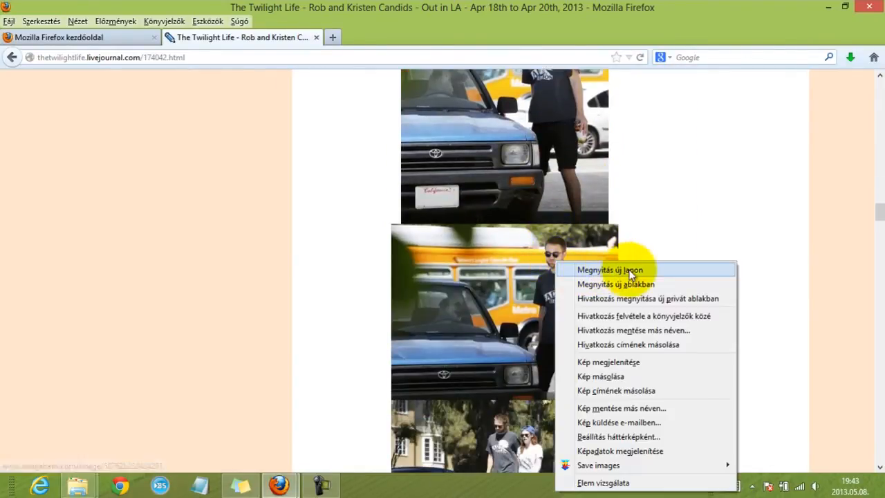
click(610, 270)
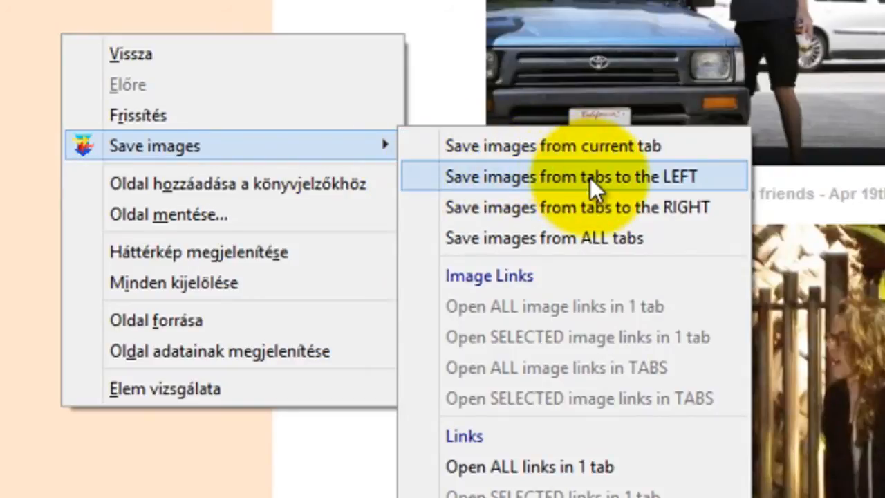
mouse_move(608, 215)
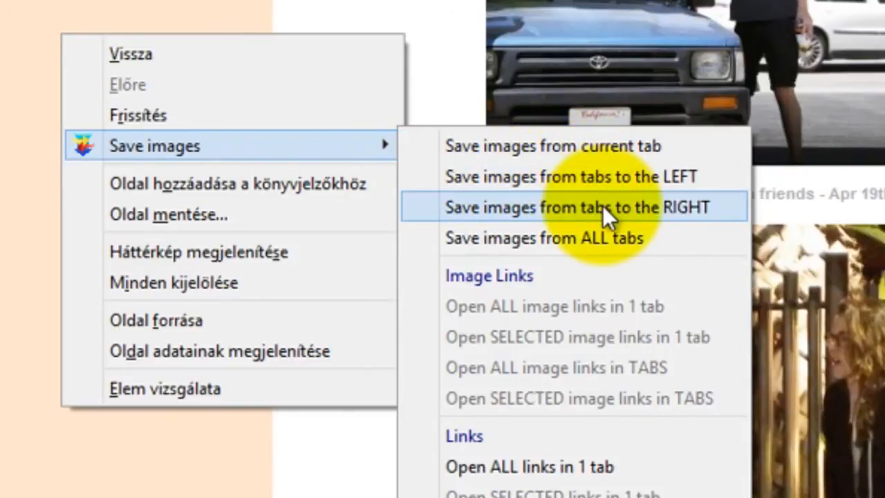
click(575, 208)
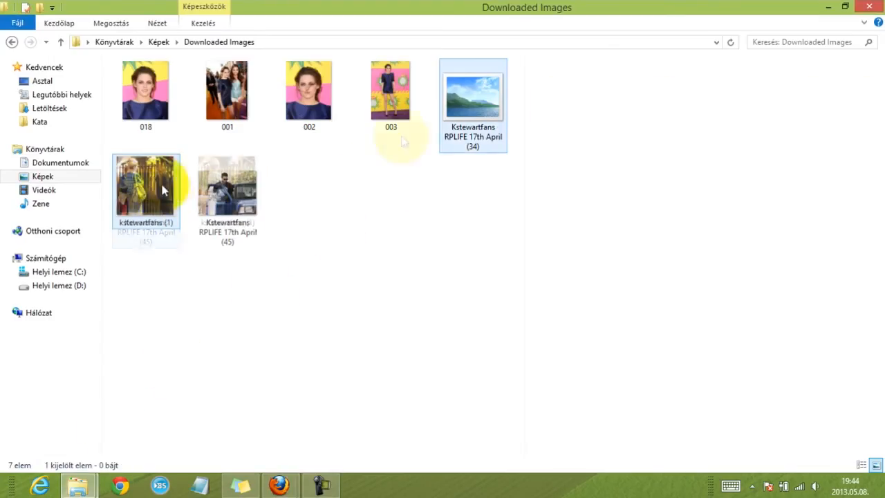
Step: Close the browser's downloads window from the taskbar preview and return to Firefox on google.hu
click(227, 181)
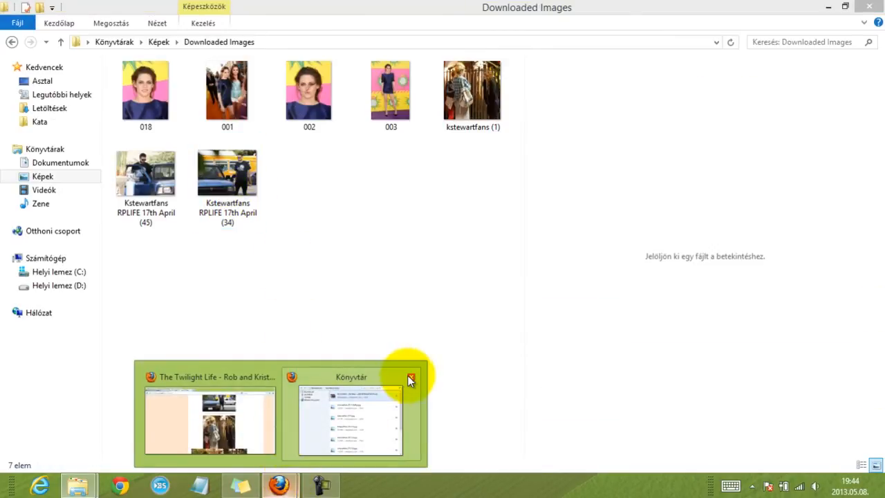
click(209, 412)
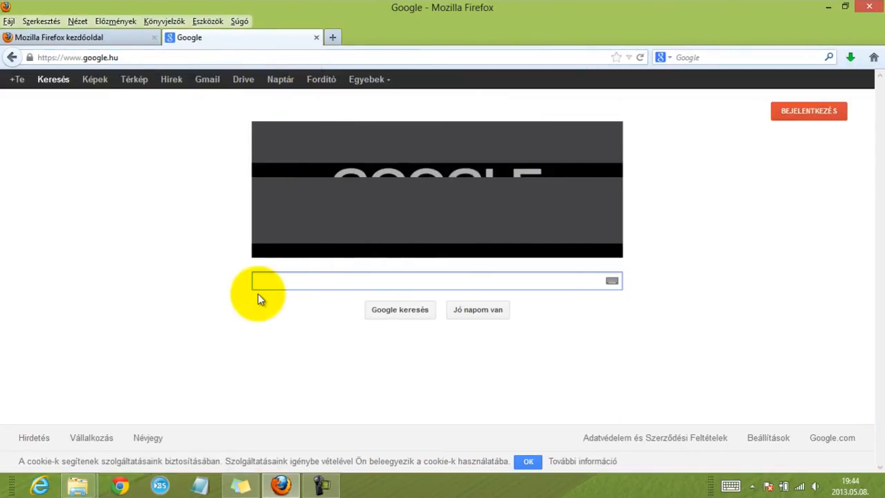
Step: Search Google Images for 'kristen stewart photoshoot' filtered to sizes larger than 12 MP
text(kristen stewart photoshoot)
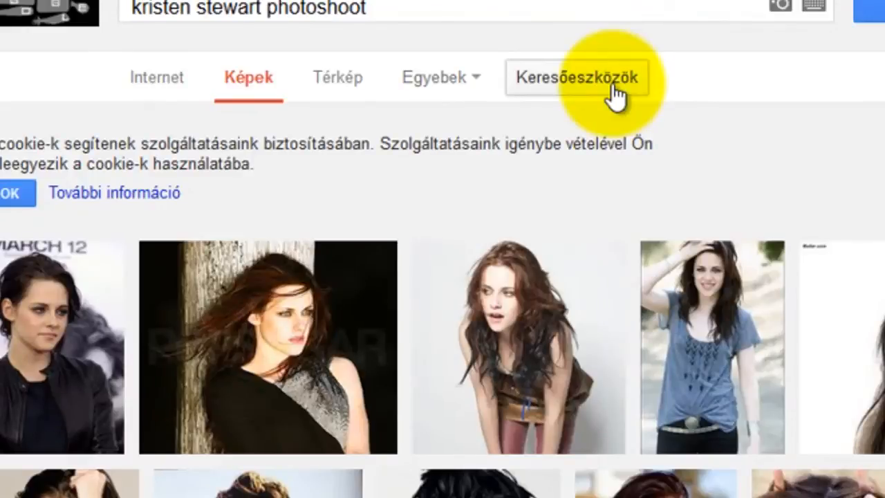
click(585, 77)
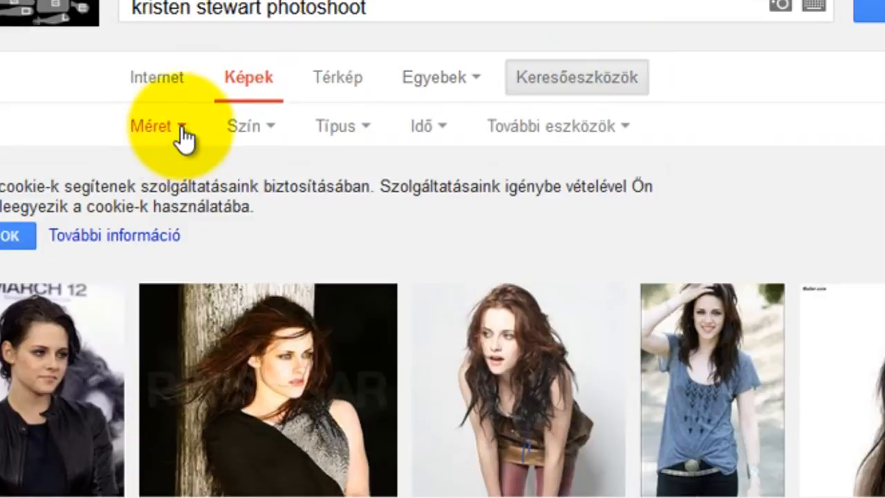
click(150, 125)
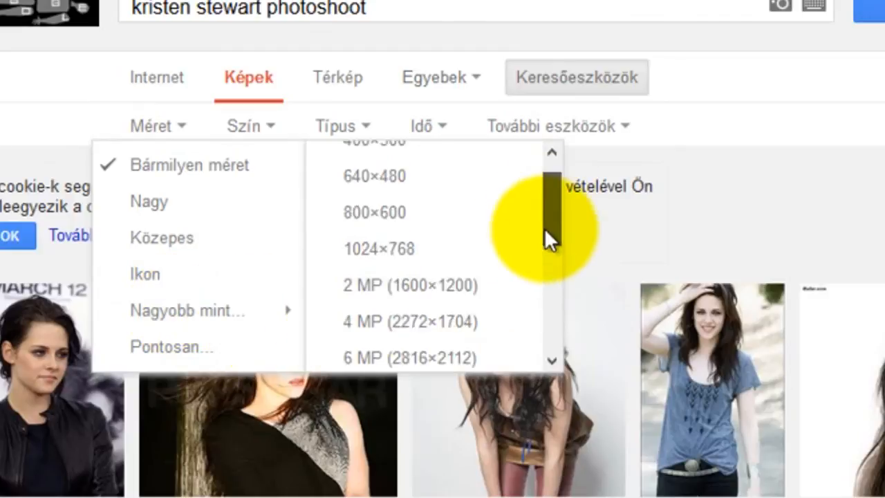
scroll(down, 3)
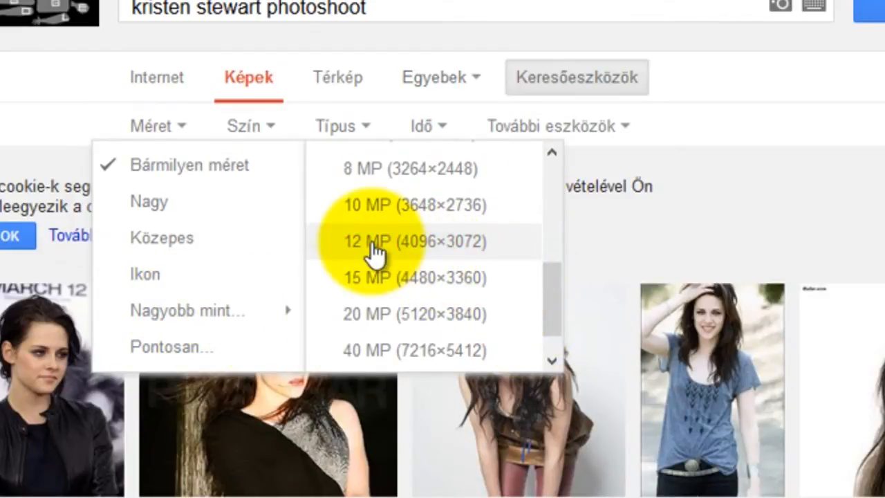
click(368, 240)
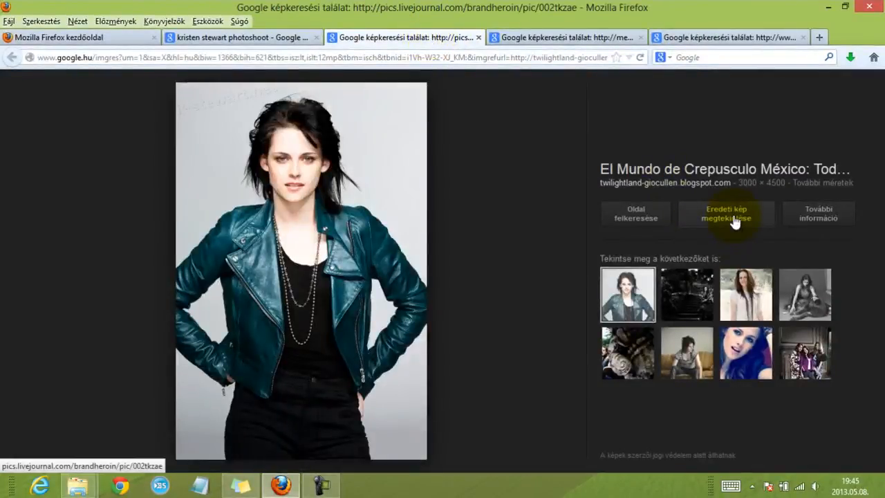
Step: Open full-size originals in new tabs and save all three via Save images from tabs to the right
click(726, 213)
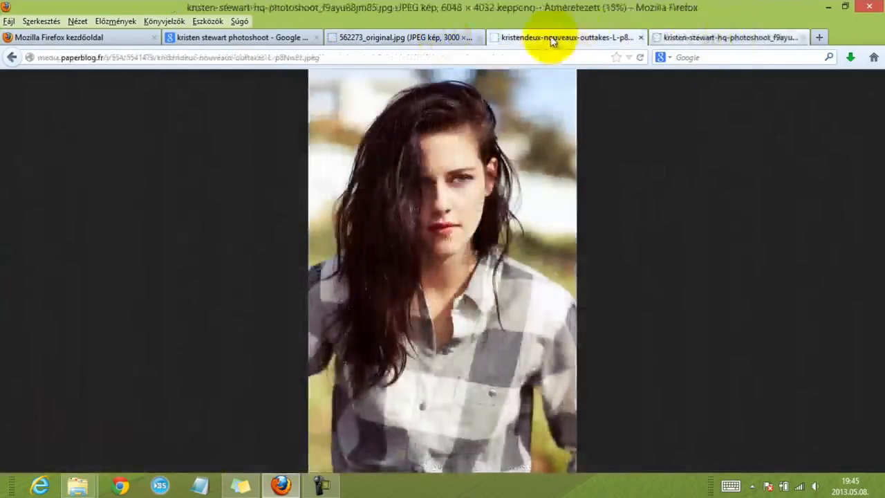
click(401, 38)
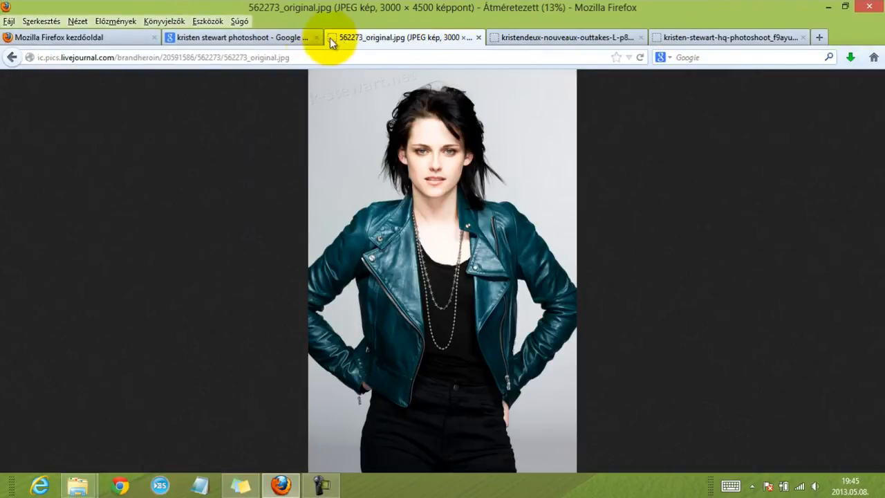
click(242, 37)
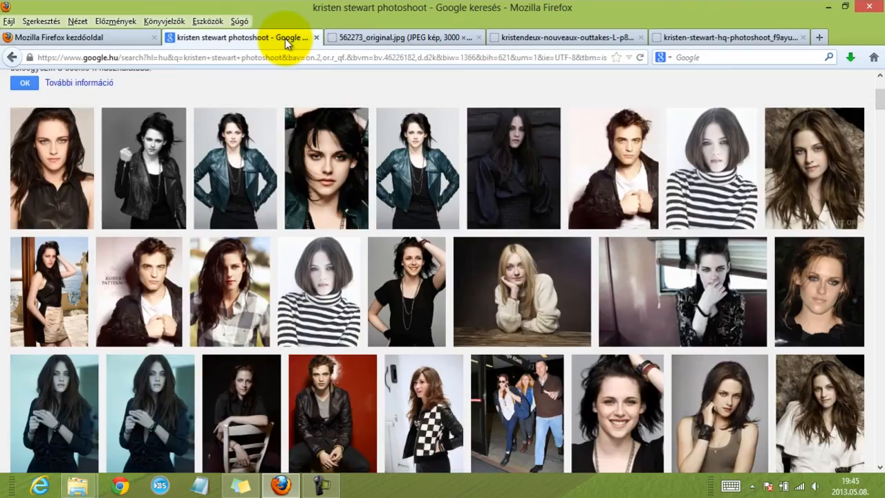
right_click(325, 169)
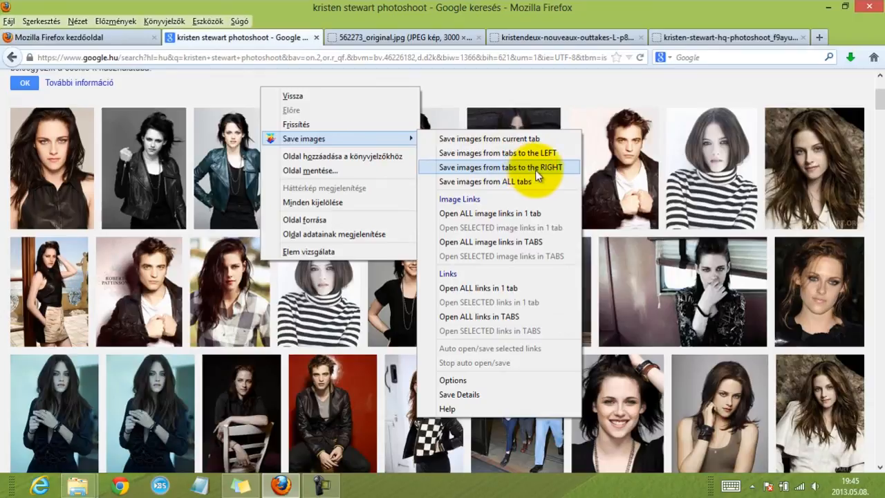
click(499, 166)
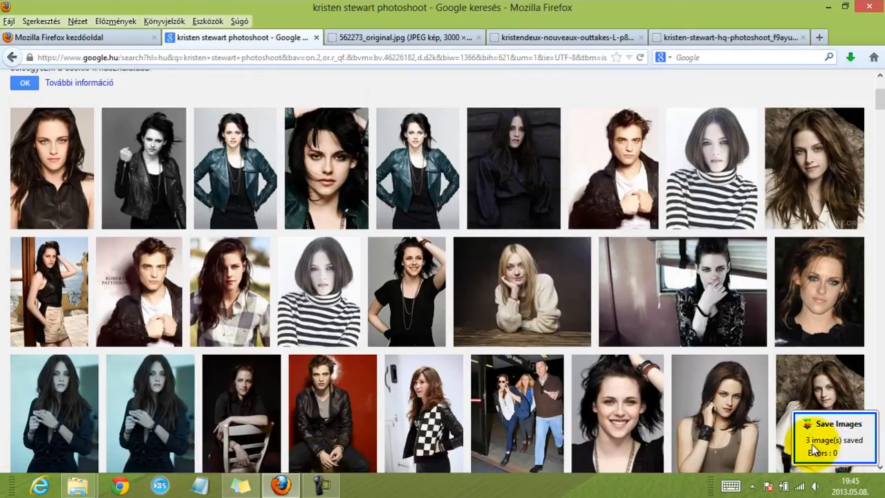